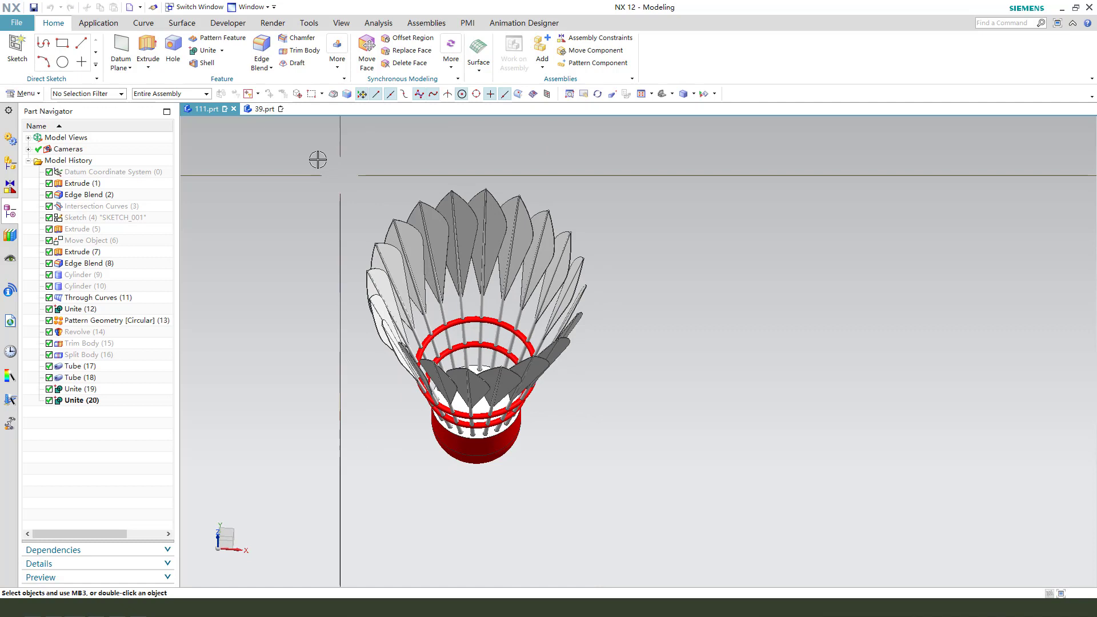
Make the empty part 39.prt the active part instead of the finished shuttlecock.
click(264, 109)
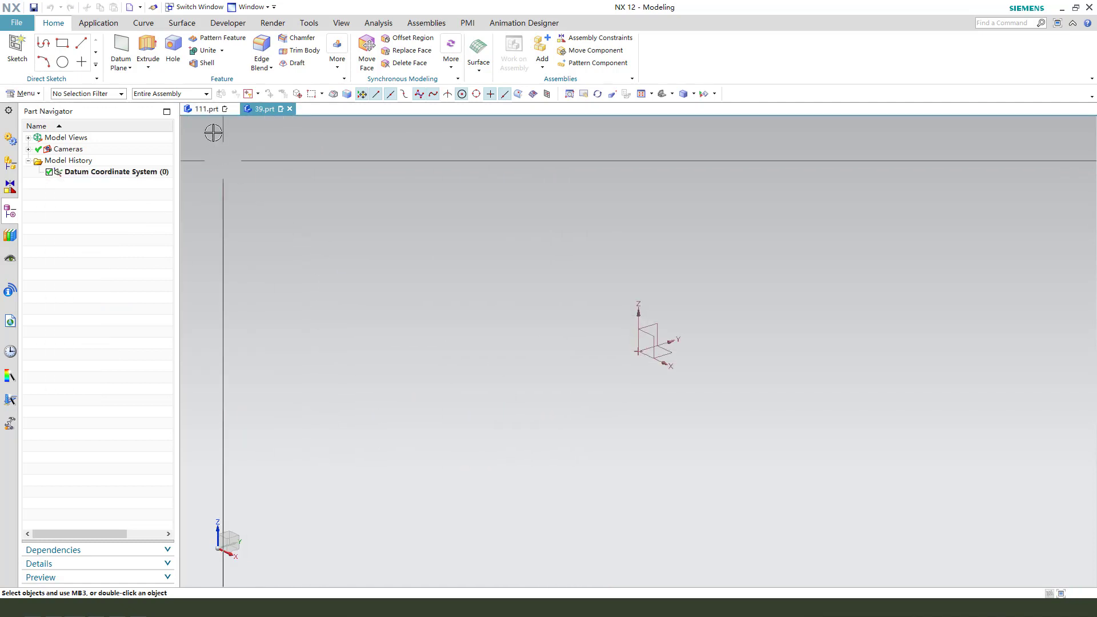
Sketch the cork base circle and preview its extrusion to 25 mm height.
click(147, 52)
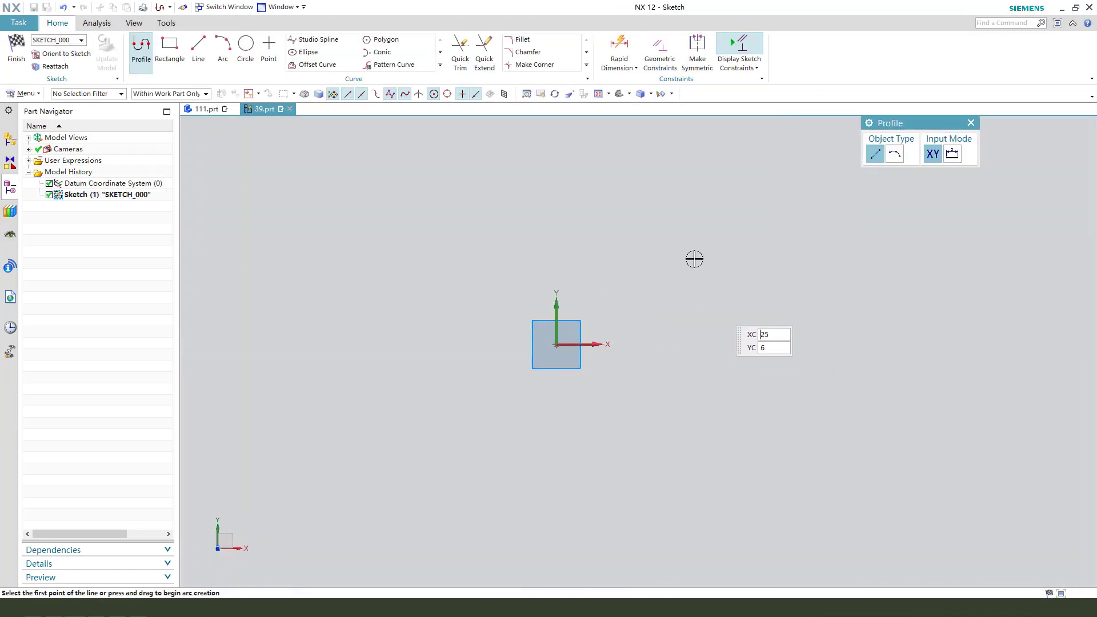
click(245, 46)
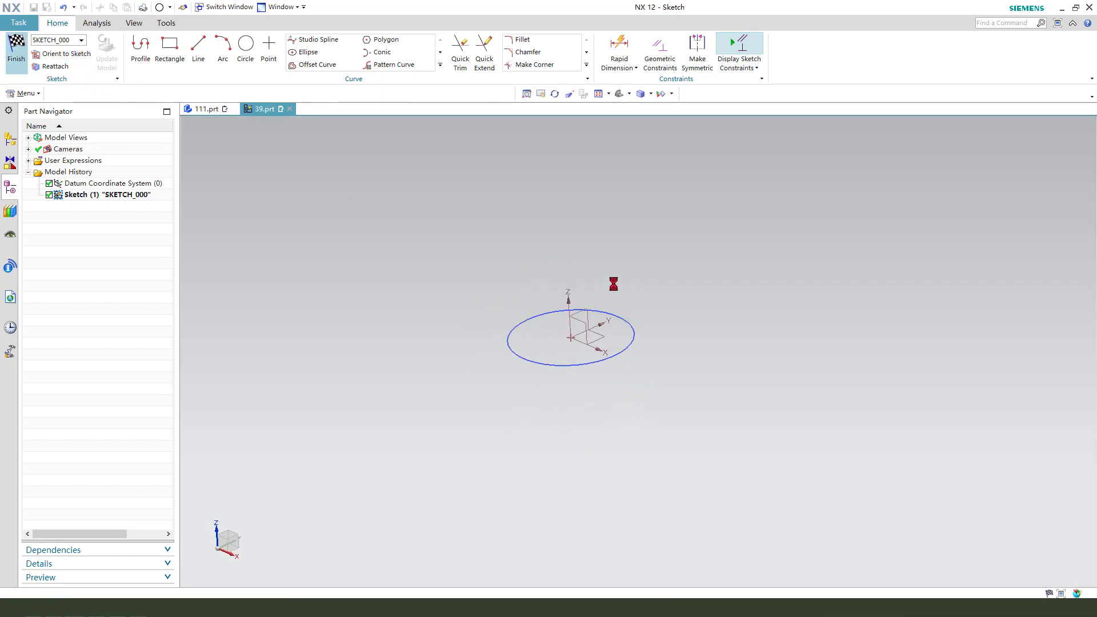
click(15, 53)
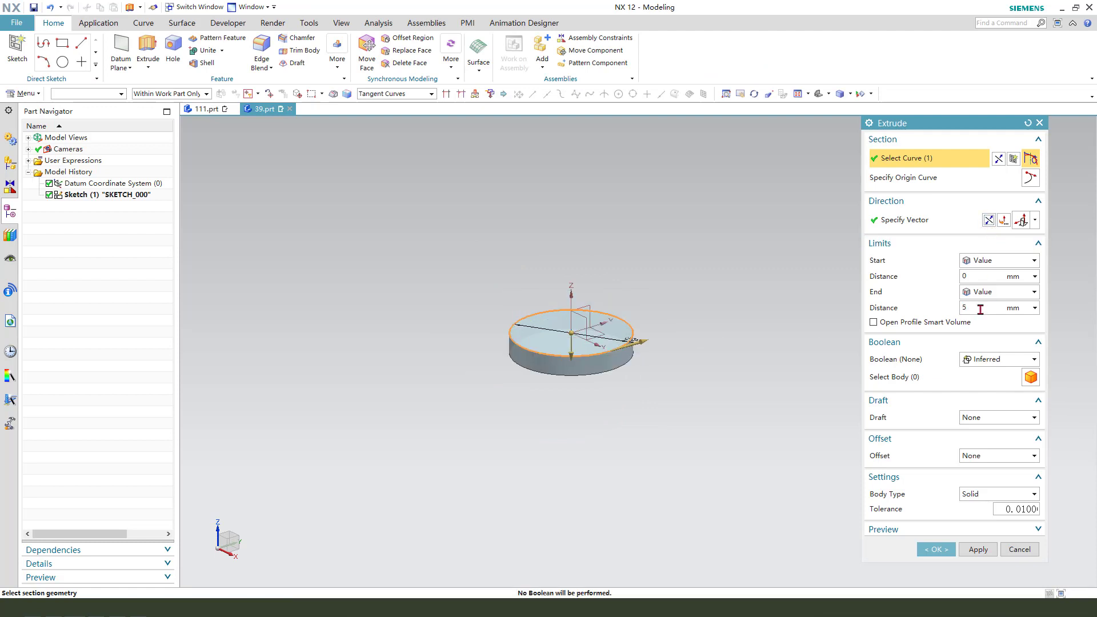
click(965, 308)
text(25)
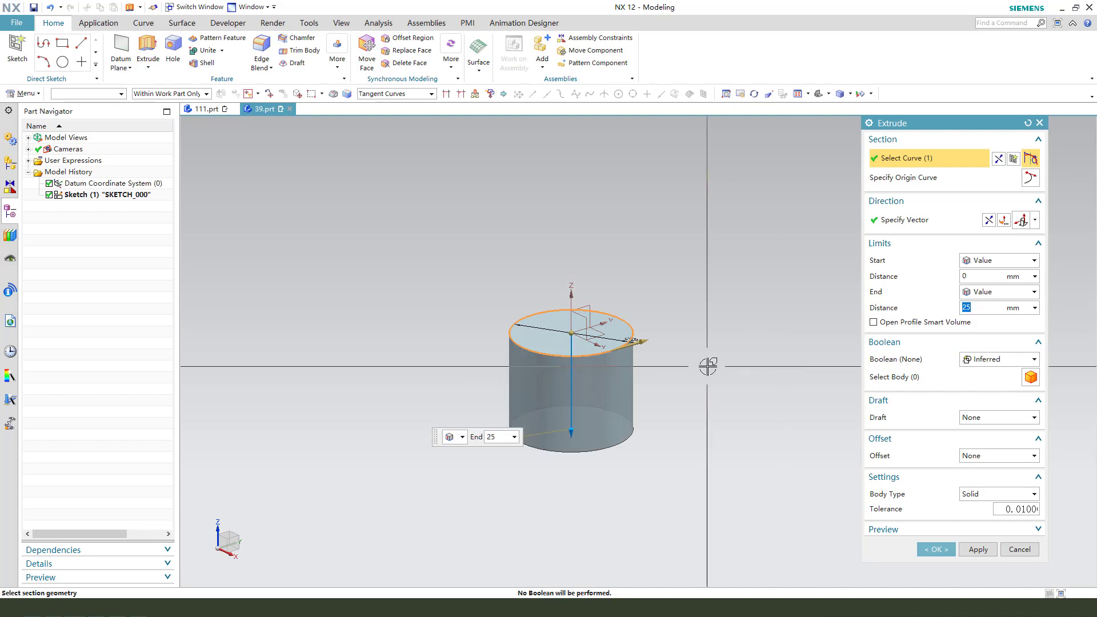
Confirm the 25 mm cylinder and edge-blend its bottom edge into a dome.
click(935, 549)
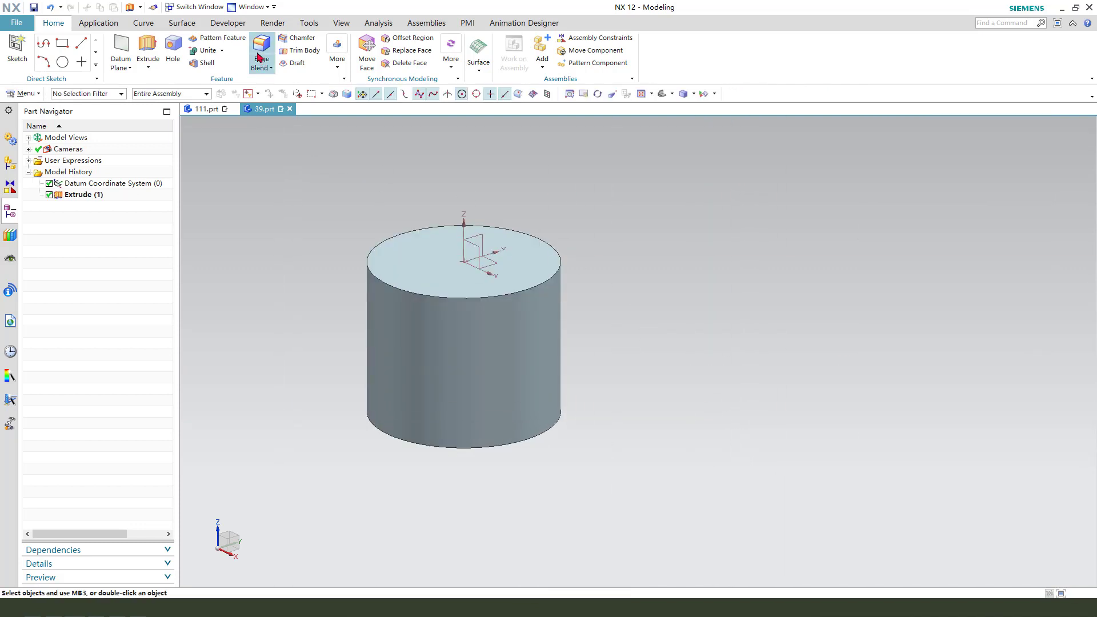
click(259, 49)
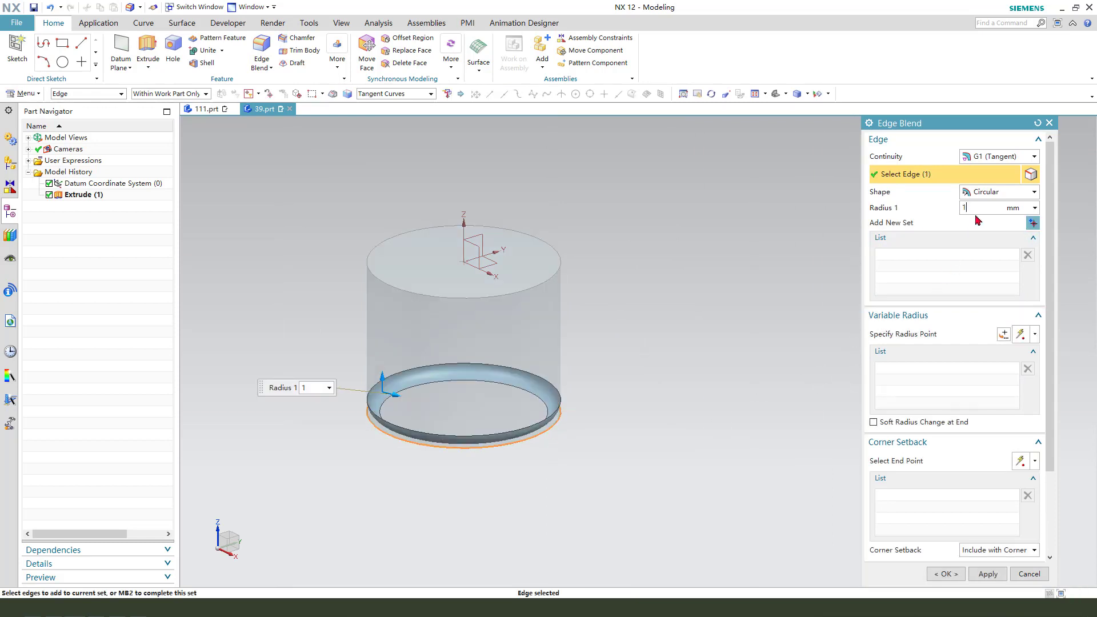
click(945, 574)
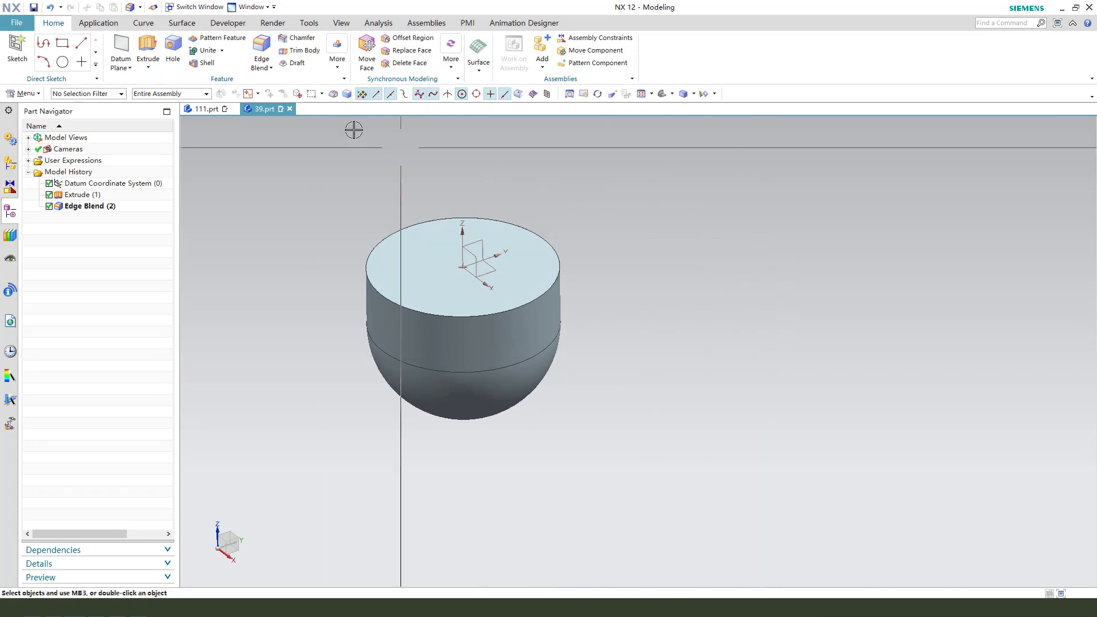
Sketch the shaft line constrained 13 mm off-centre, at 72° and 77 mm long.
click(147, 49)
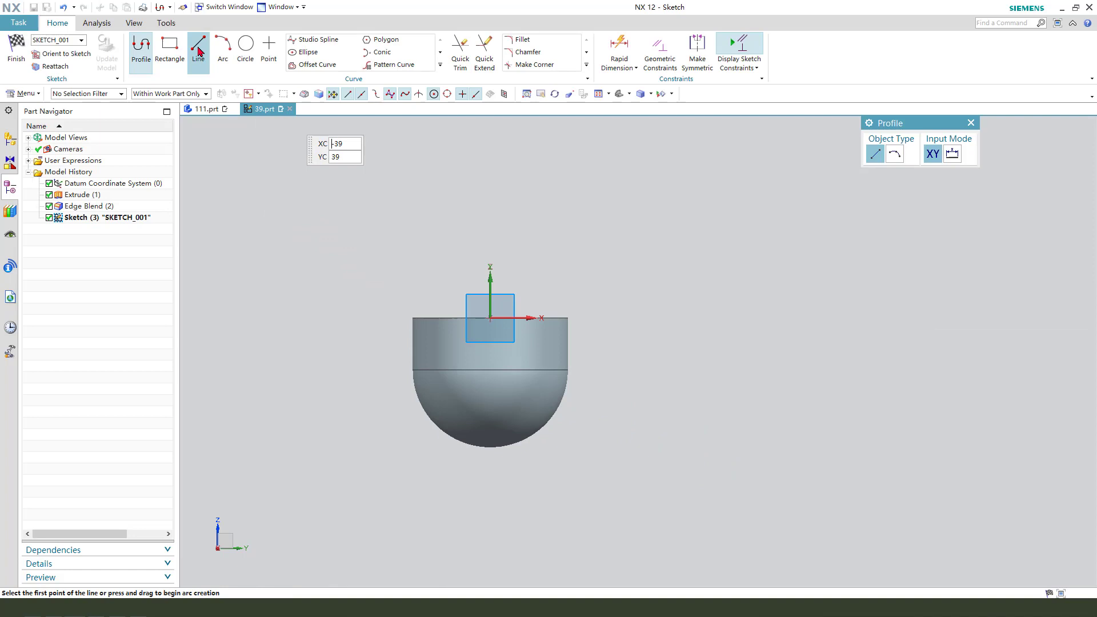
click(540, 318)
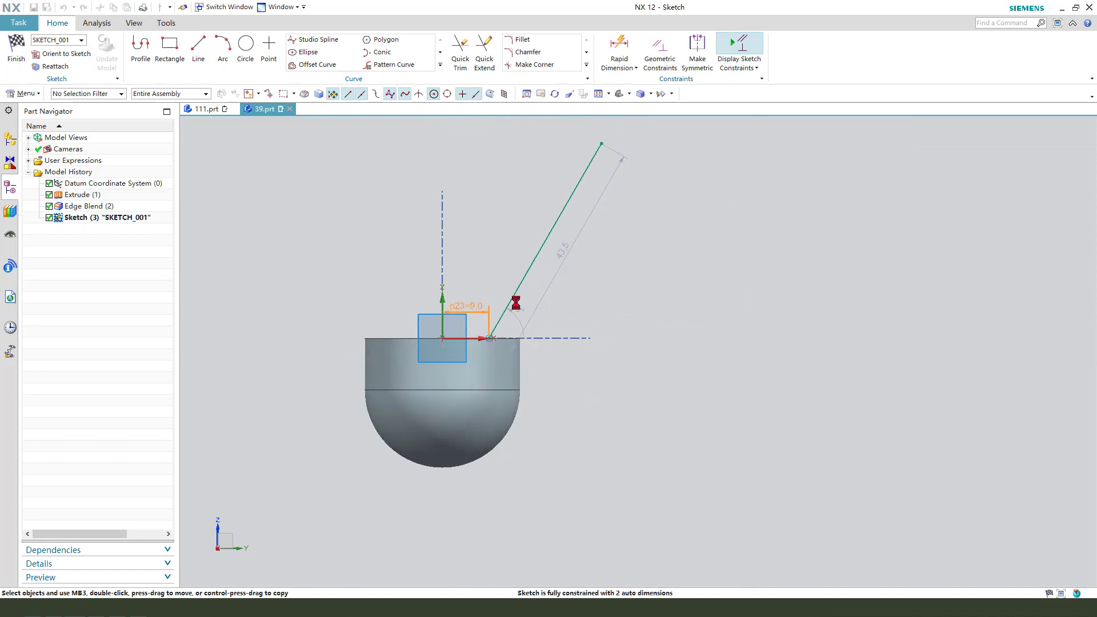
click(618, 49)
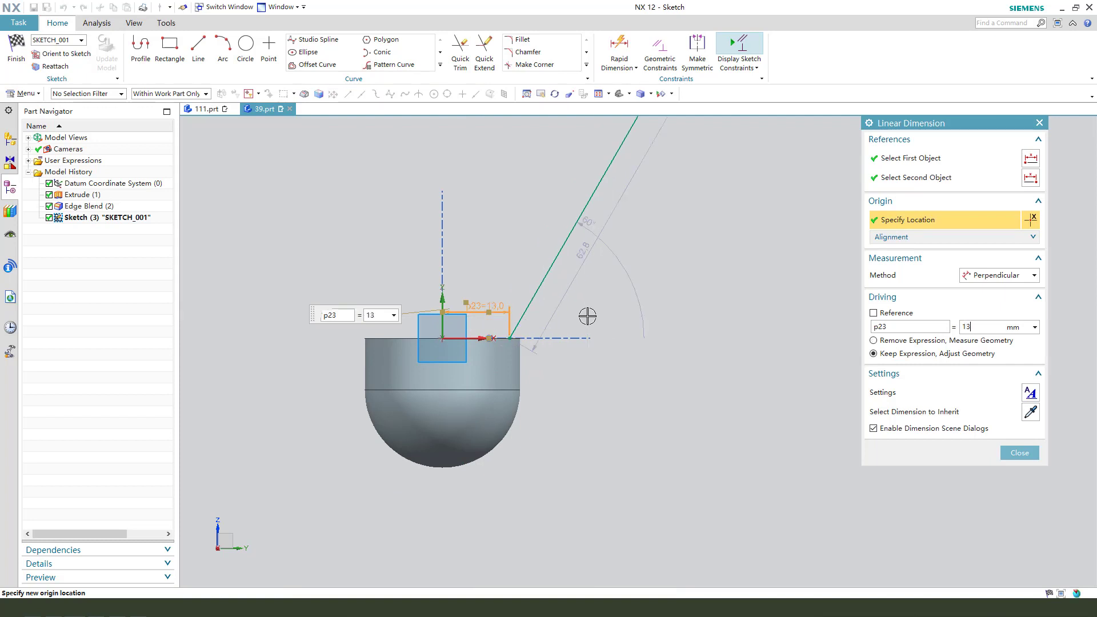
click(1018, 453)
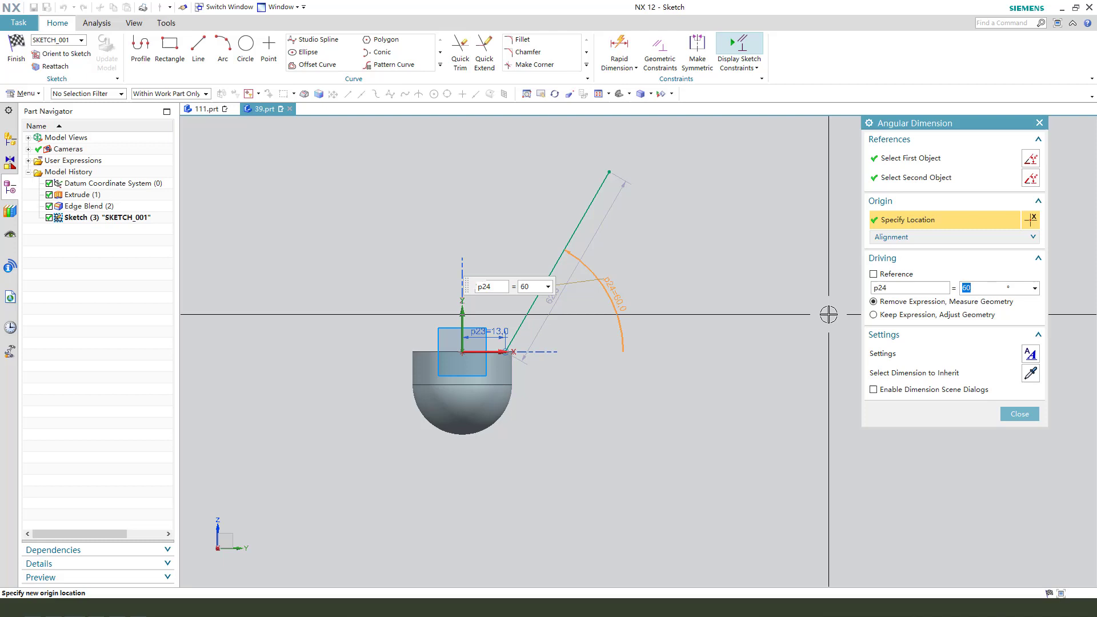
click(1018, 414)
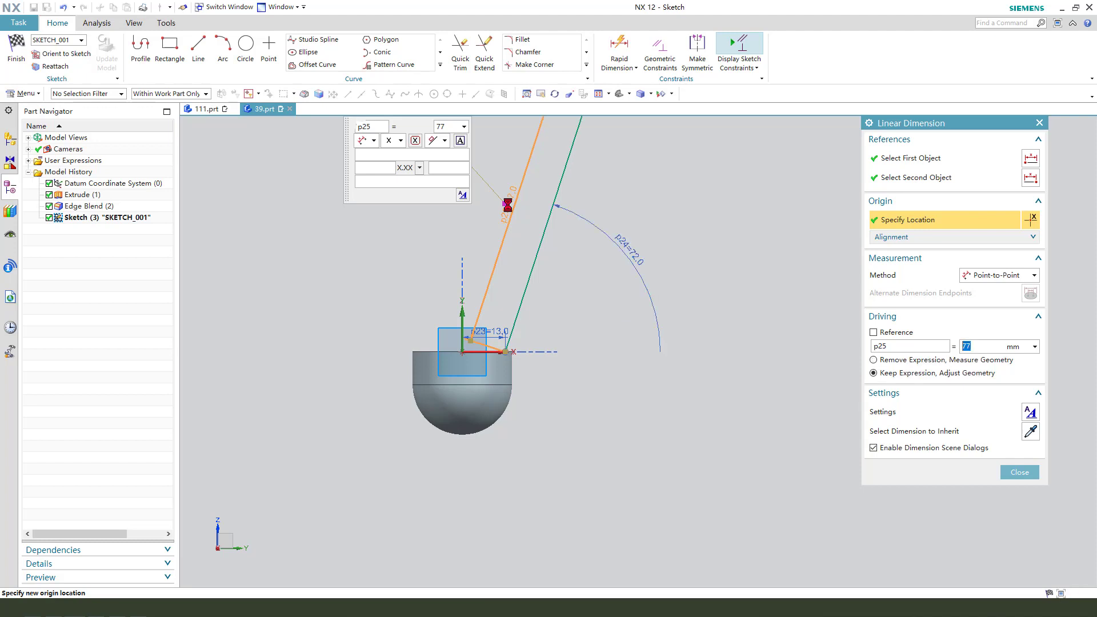
click(1018, 472)
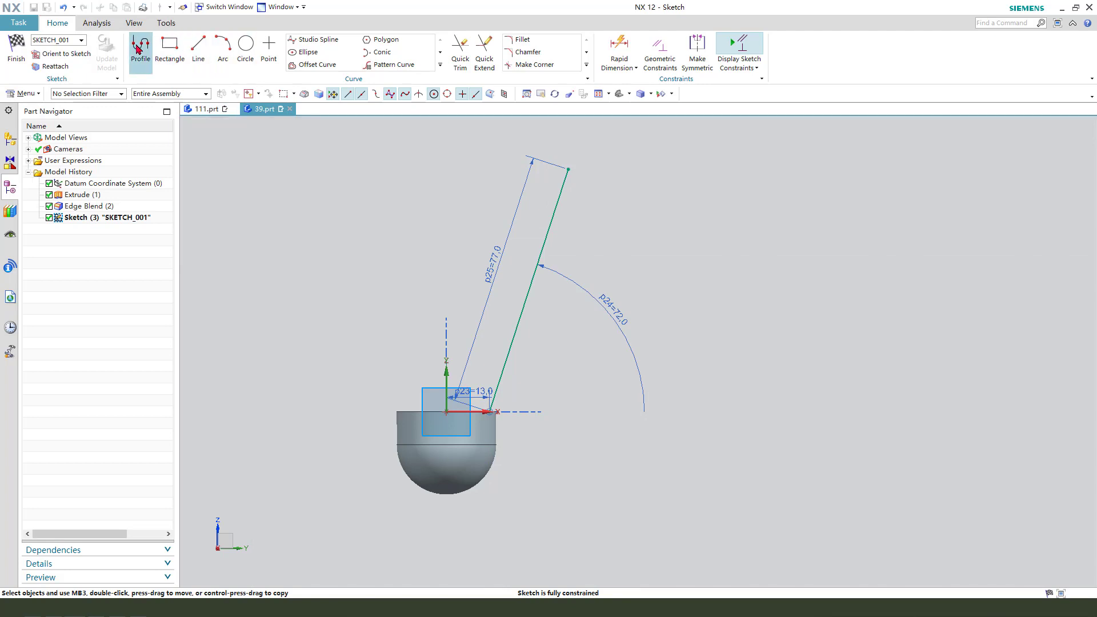
Close the shaft outline with return lines, tip width 0.3 mm and bottom half-width 0.5/2.
click(139, 43)
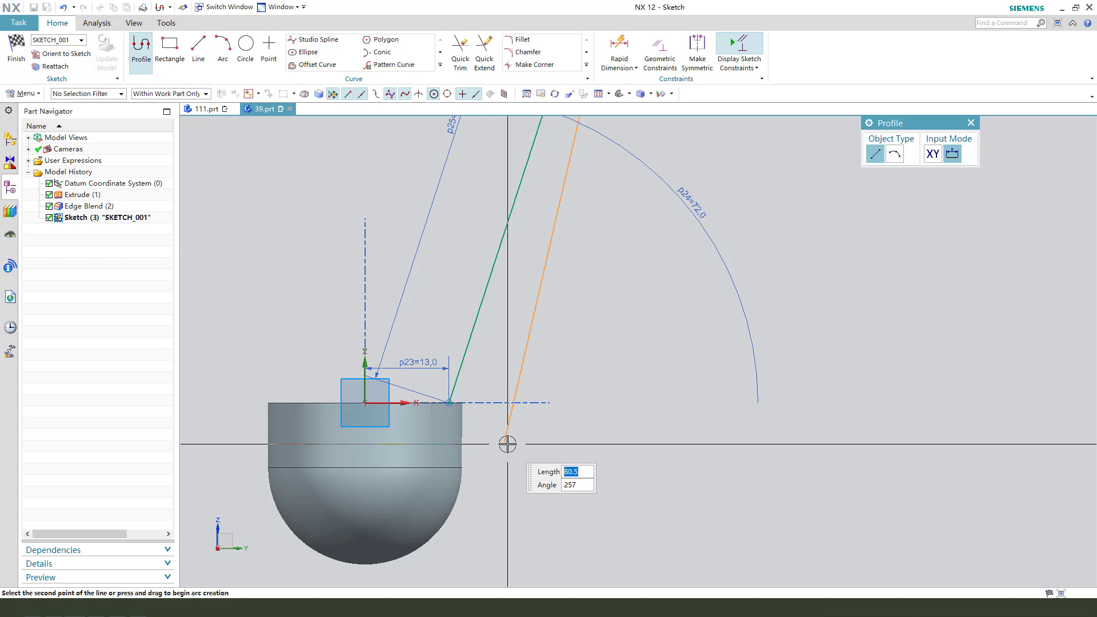
mouse_move(614, 448)
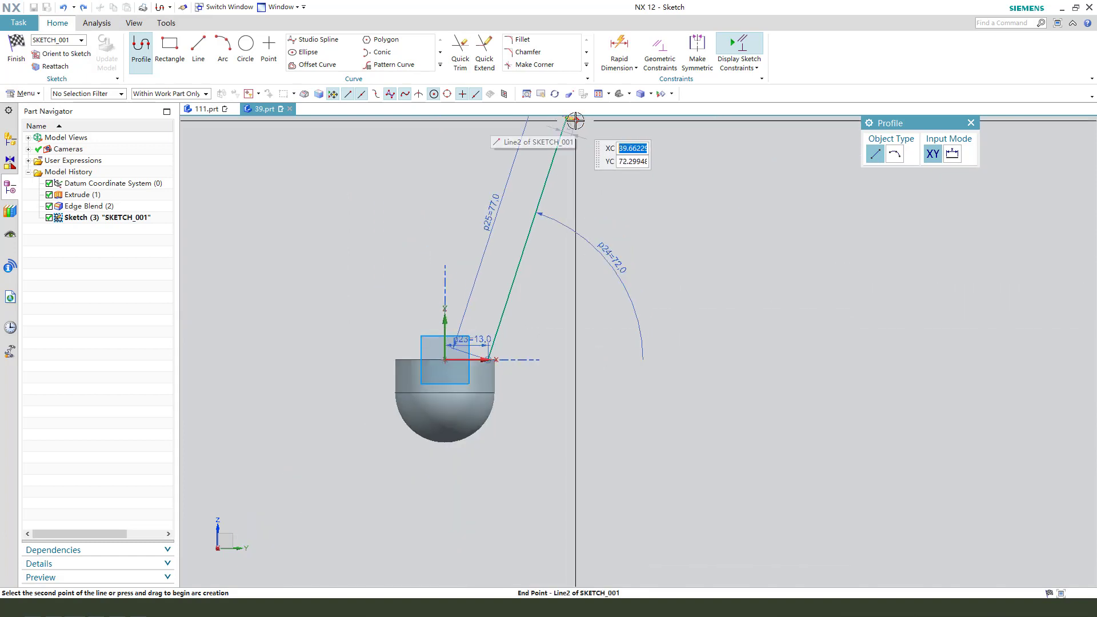
click(640, 426)
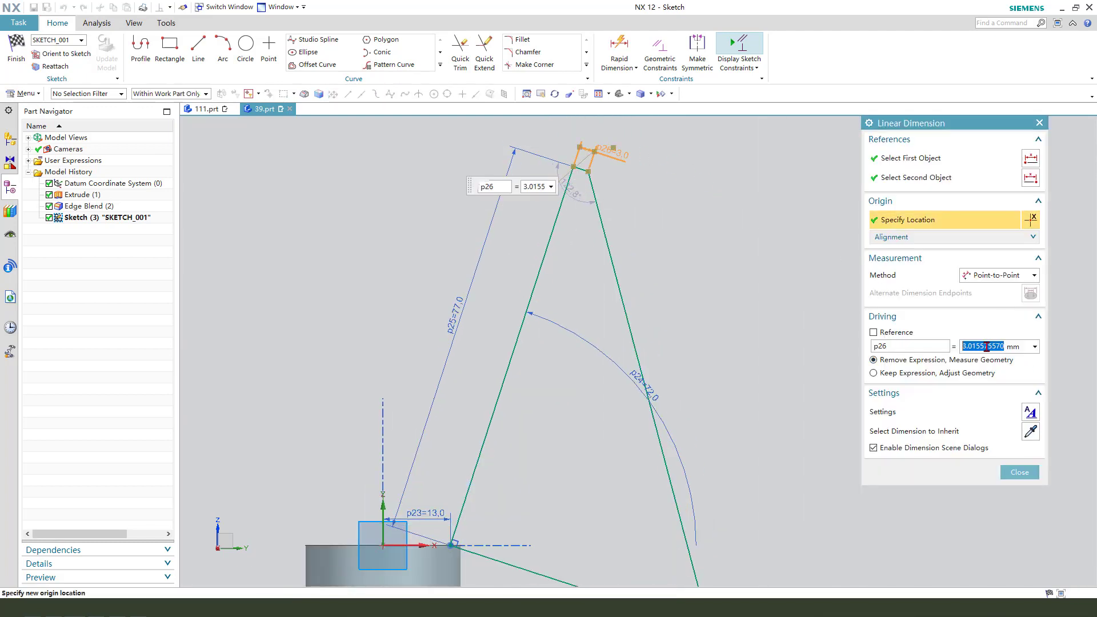
text(0.5/2)
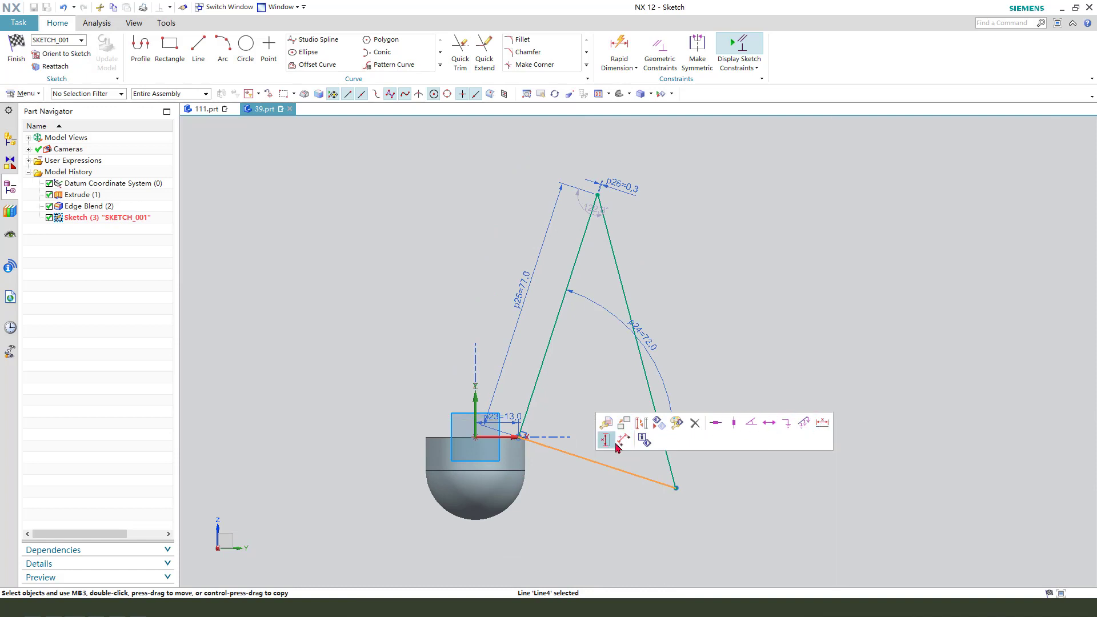
click(604, 439)
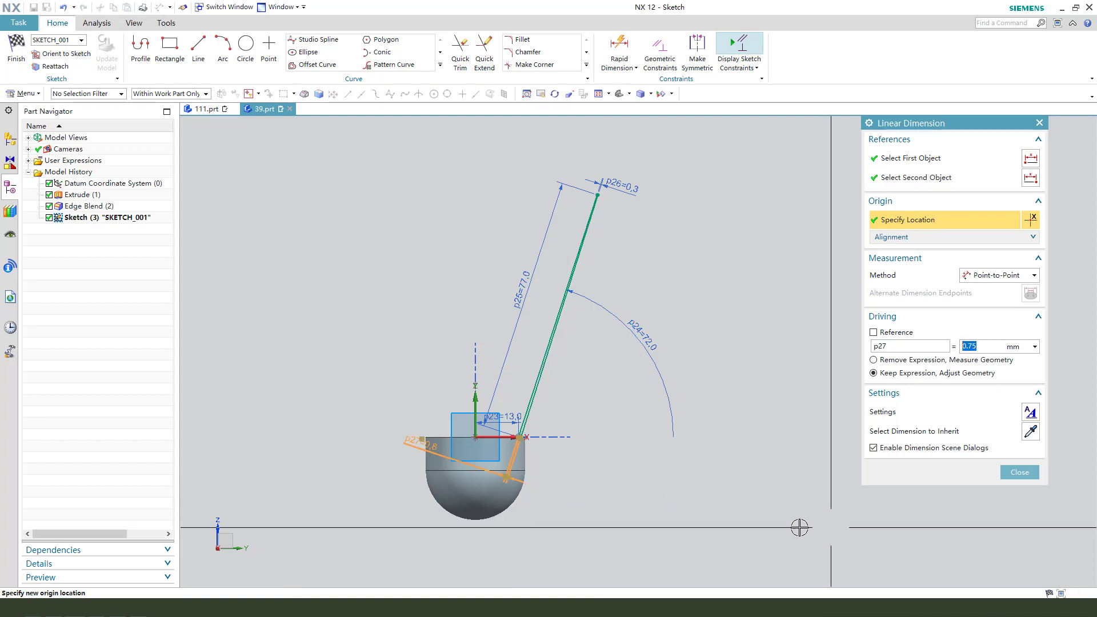
click(1017, 471)
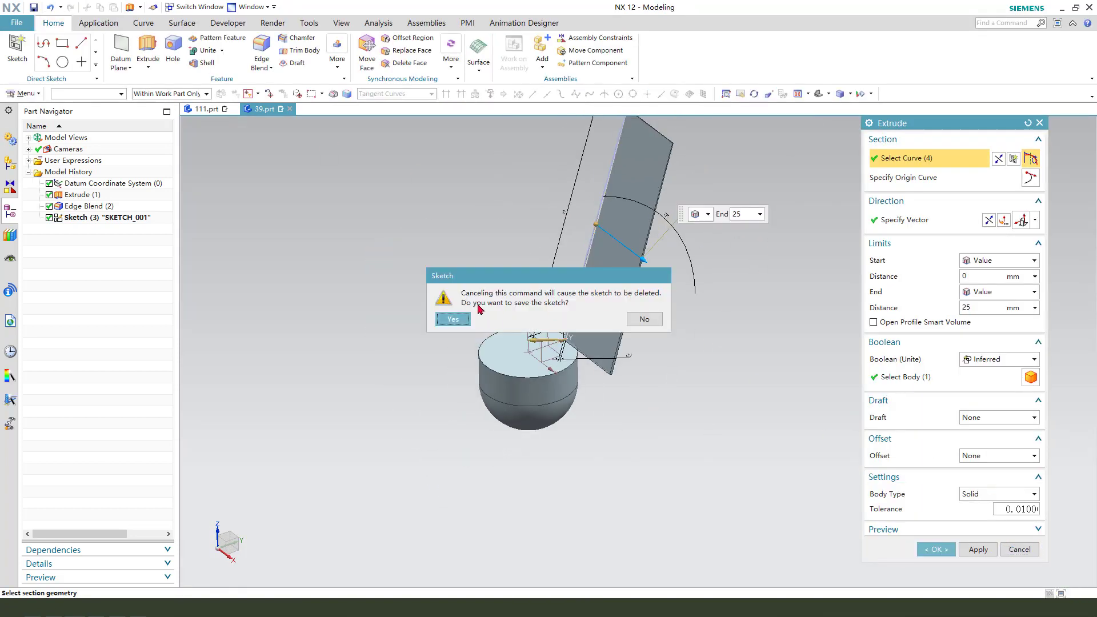
Keep the sketch and revolve the profile 360° about its long line into a thin rod.
click(452, 318)
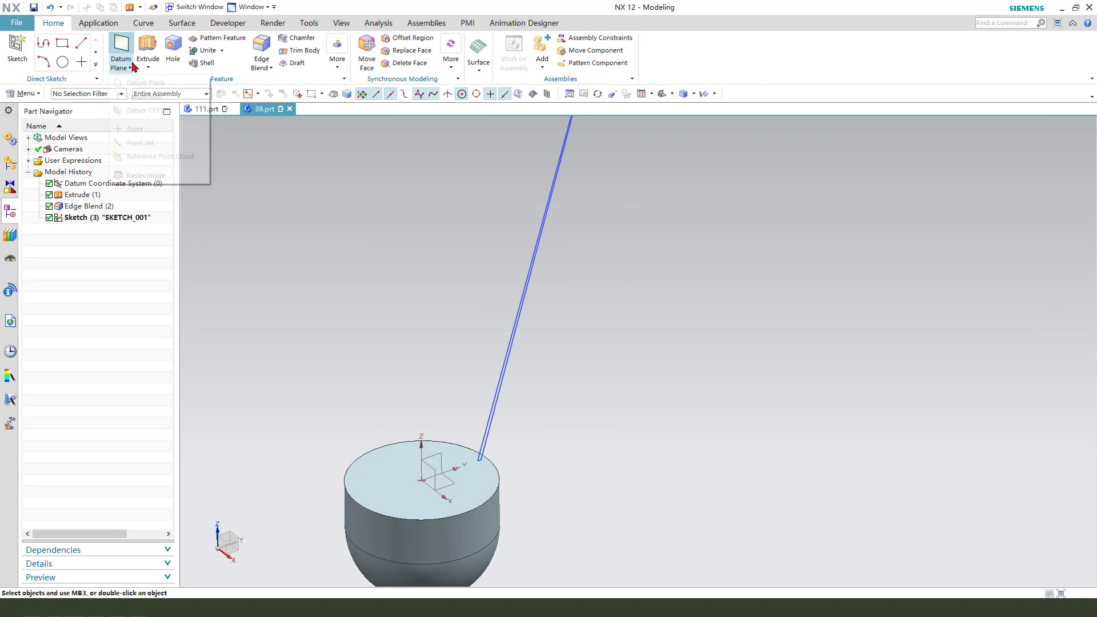
click(159, 54)
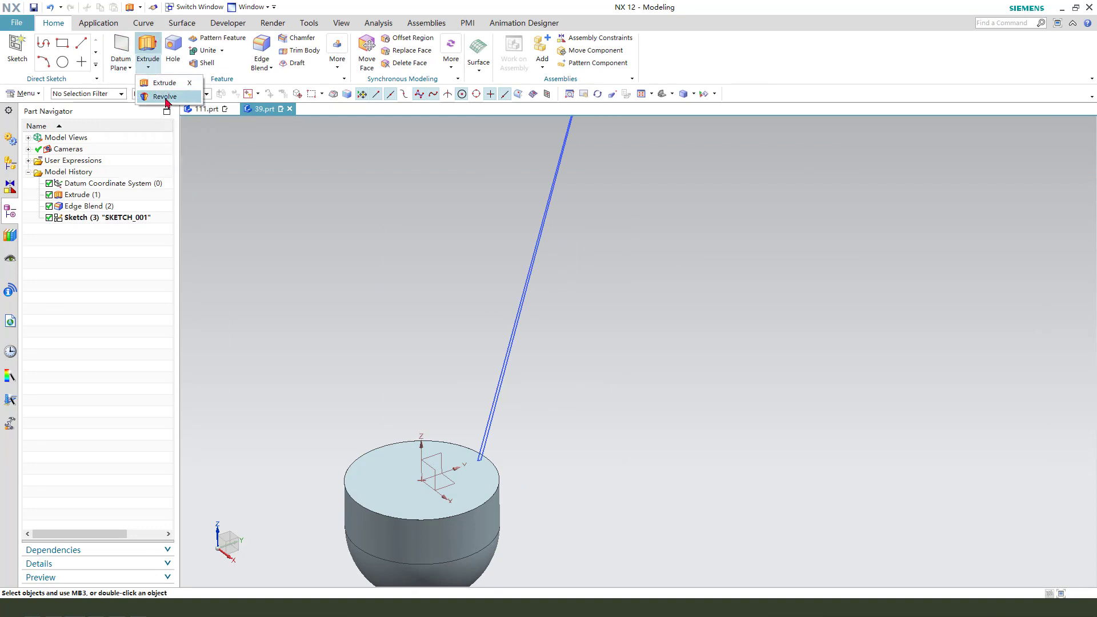
click(165, 96)
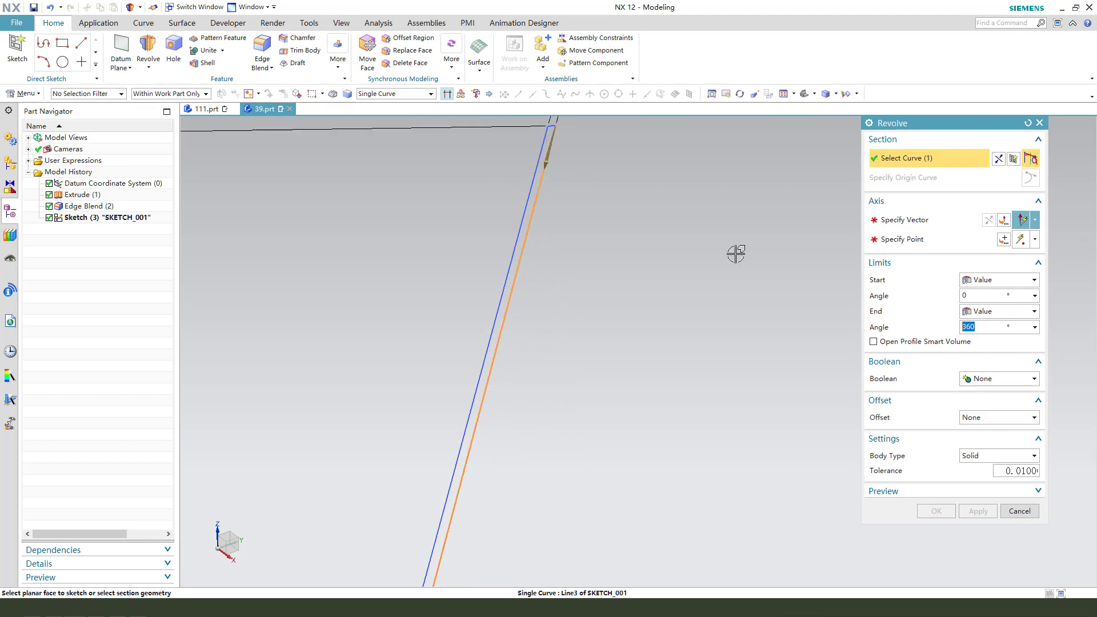
click(916, 220)
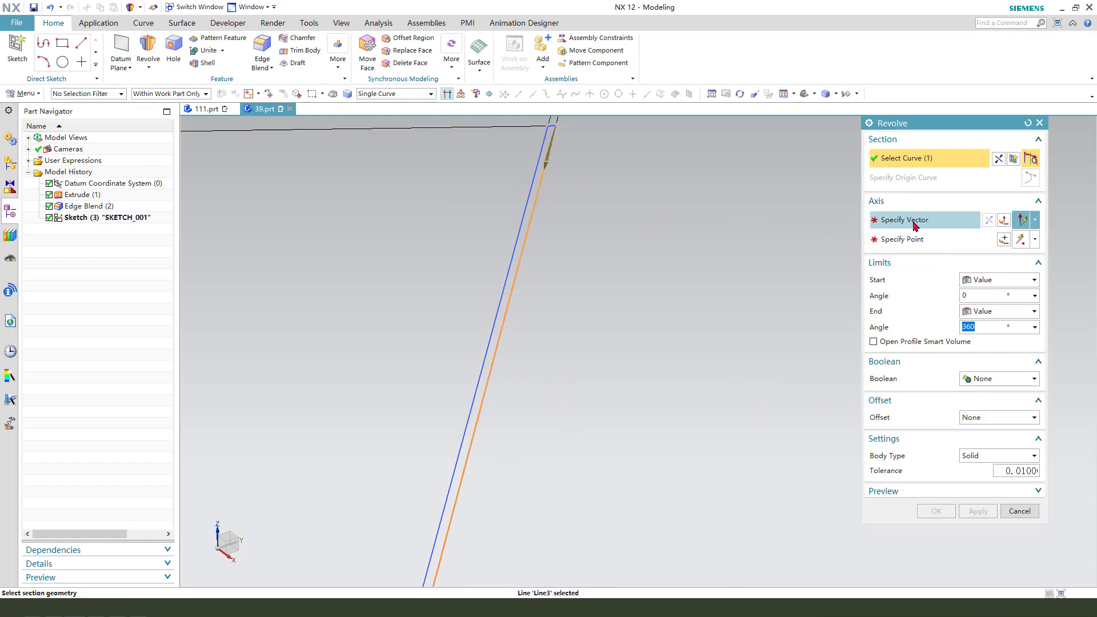
click(910, 220)
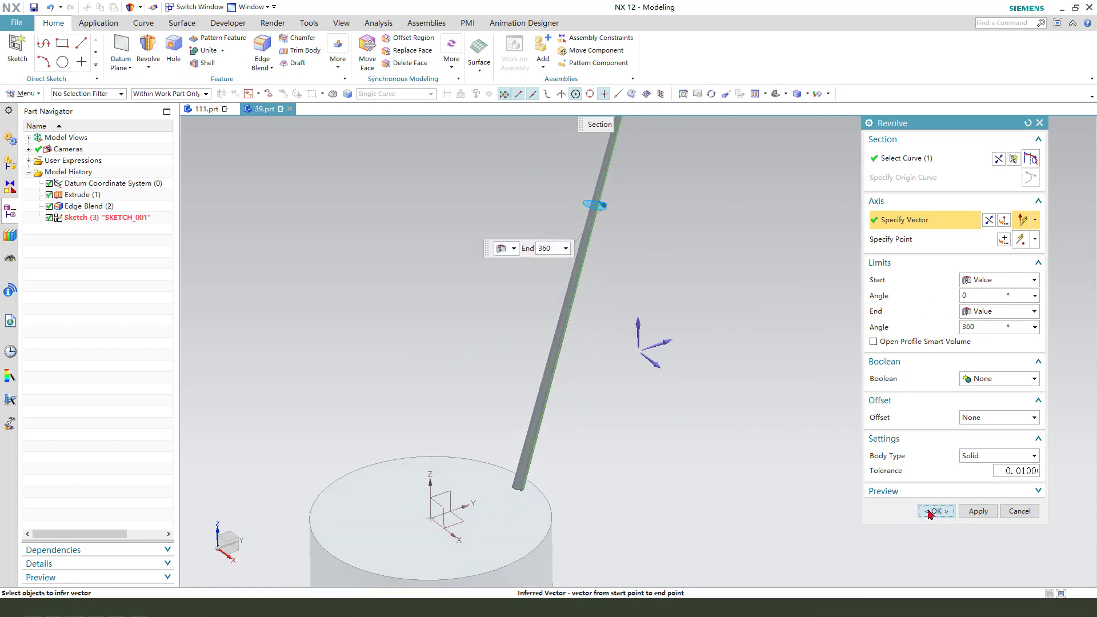
click(935, 510)
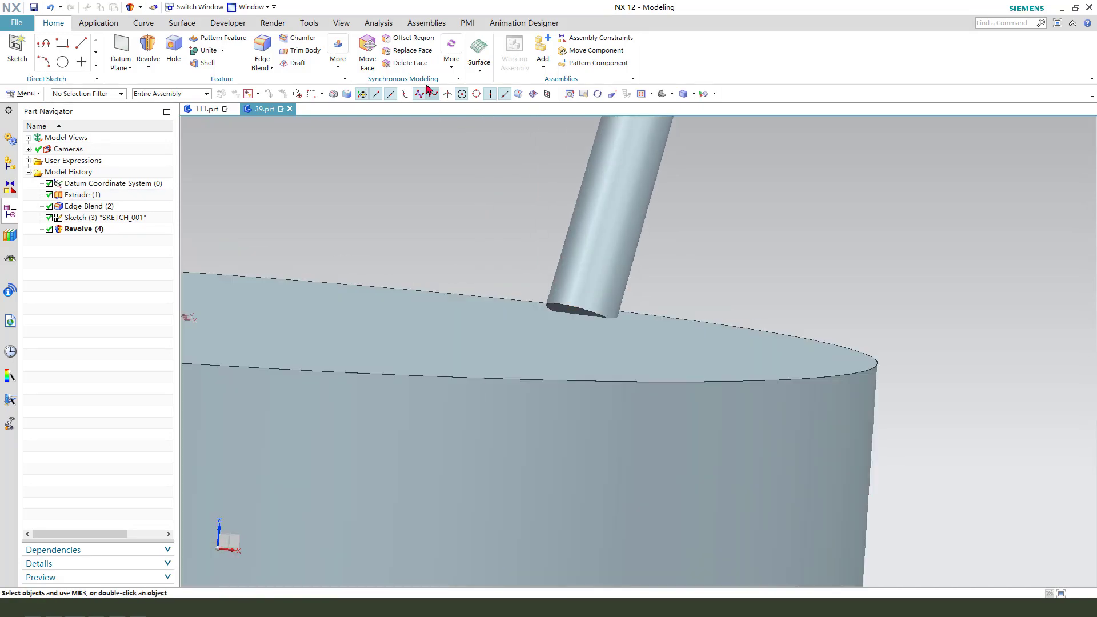
Create a 1 mm Offset Surface from the cork's top face using single-face selection.
click(338, 47)
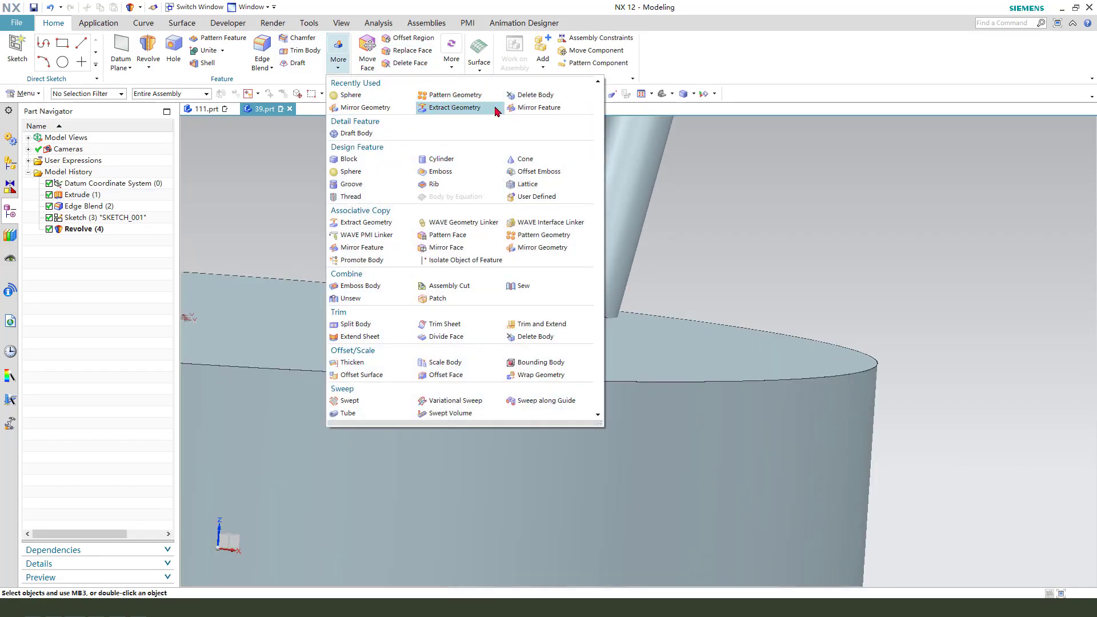
mouse_move(359, 394)
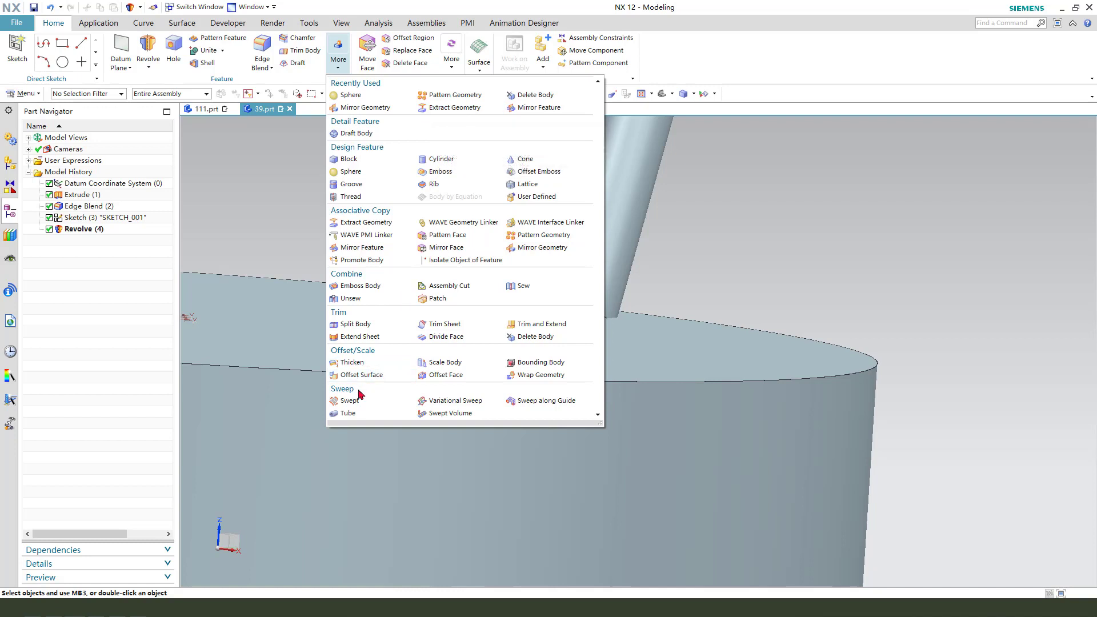
mouse_move(380, 389)
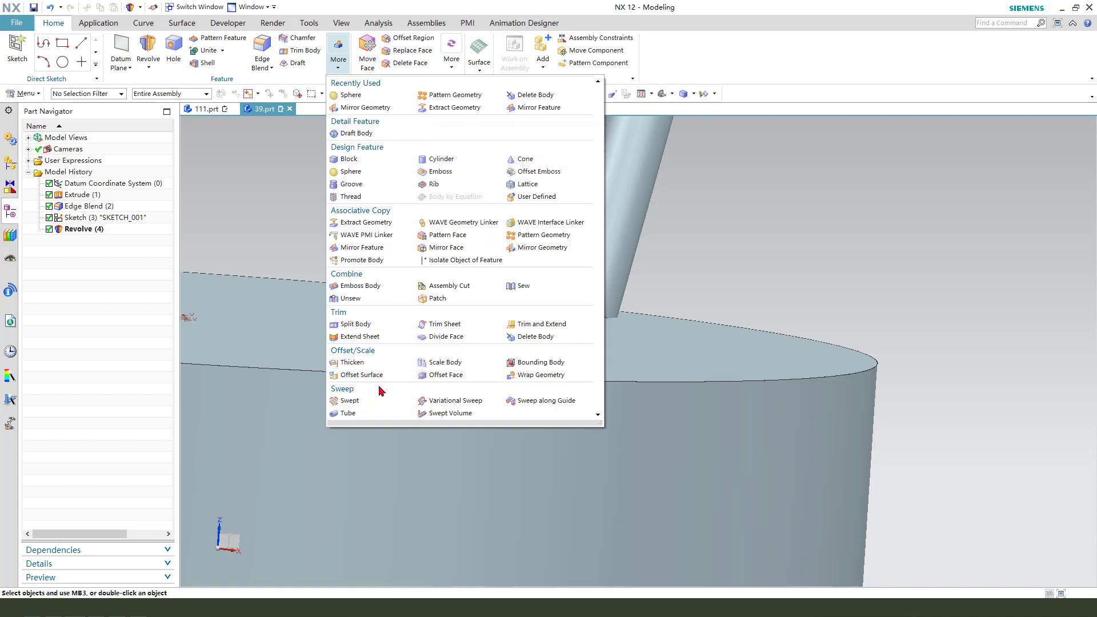
mouse_move(361, 374)
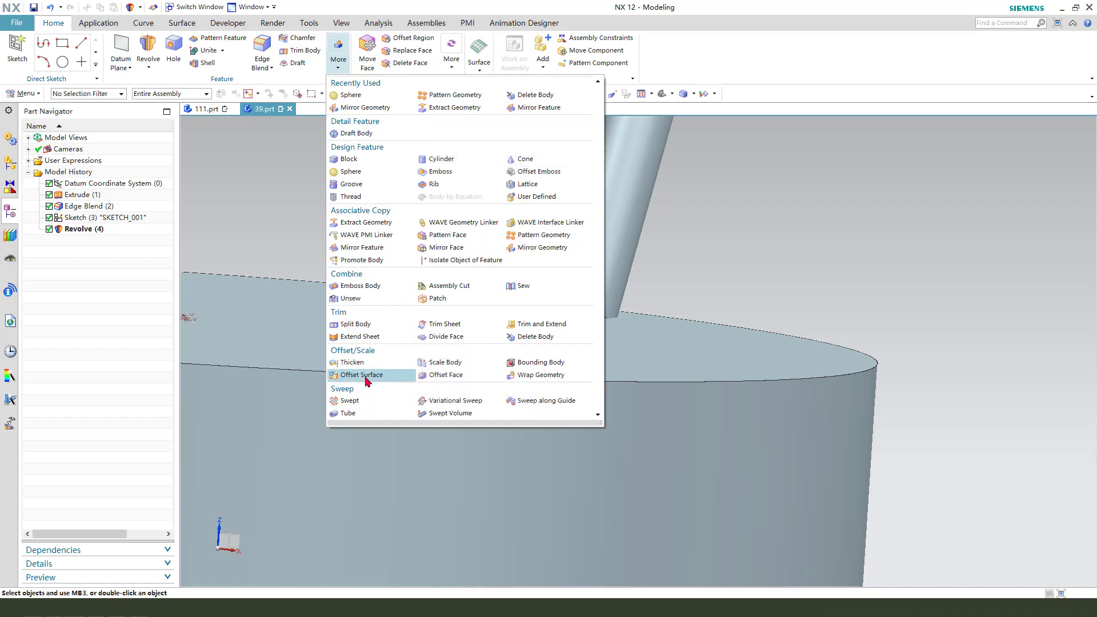
click(360, 375)
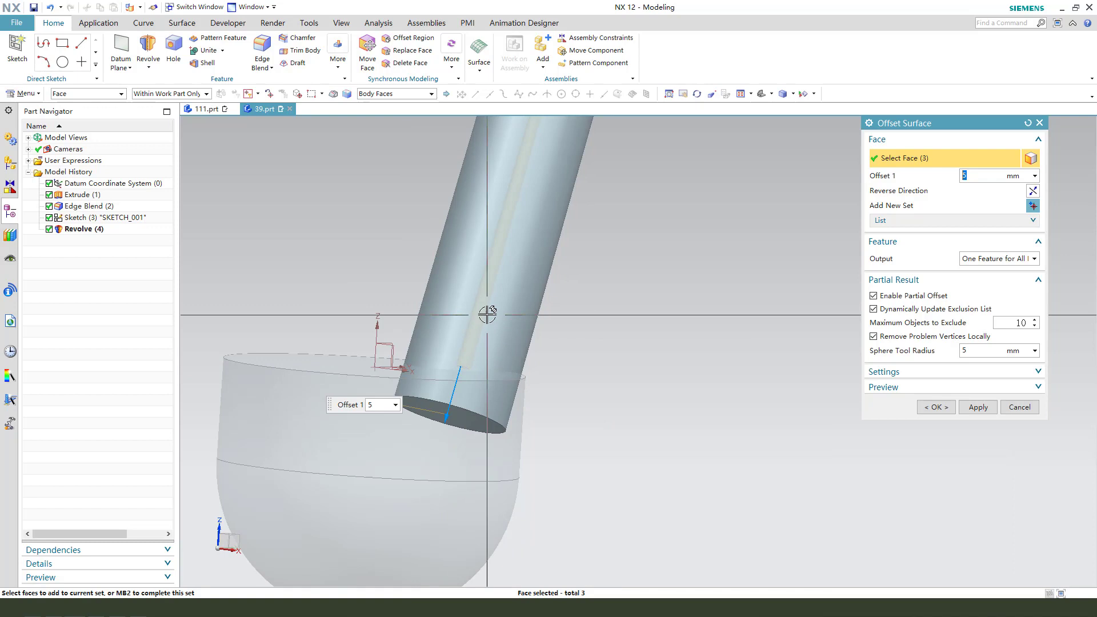
click(395, 92)
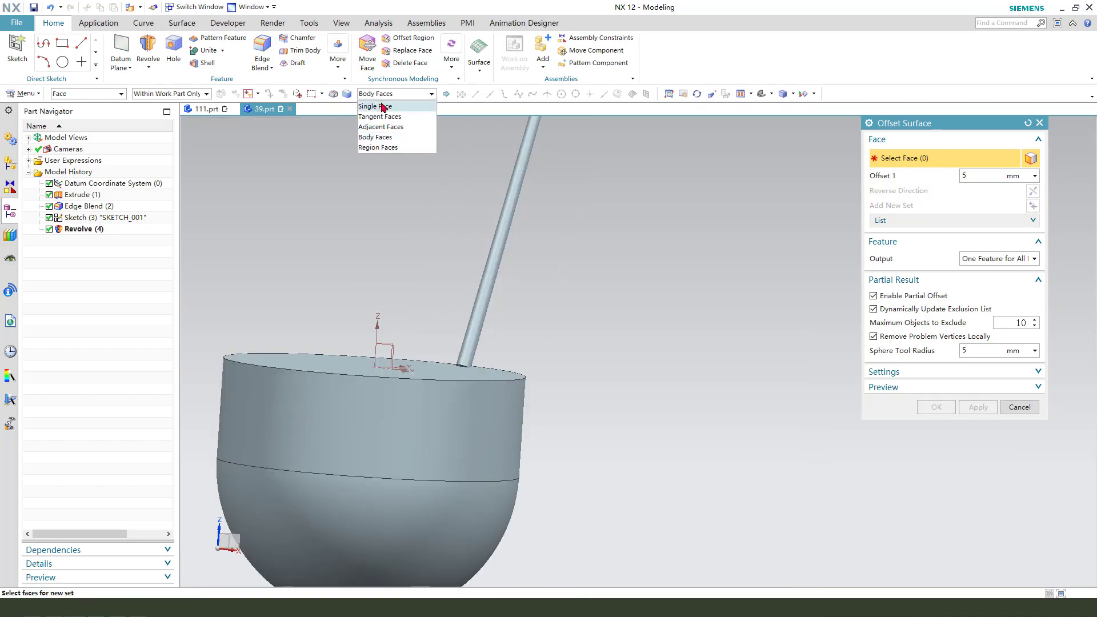
click(375, 106)
text(1)
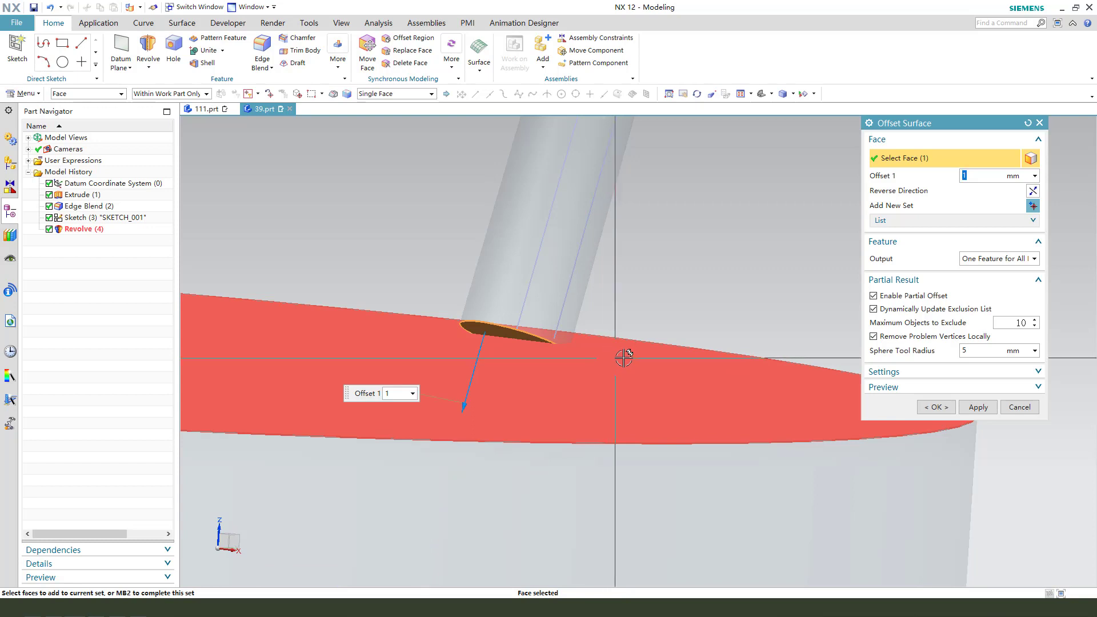
click(936, 407)
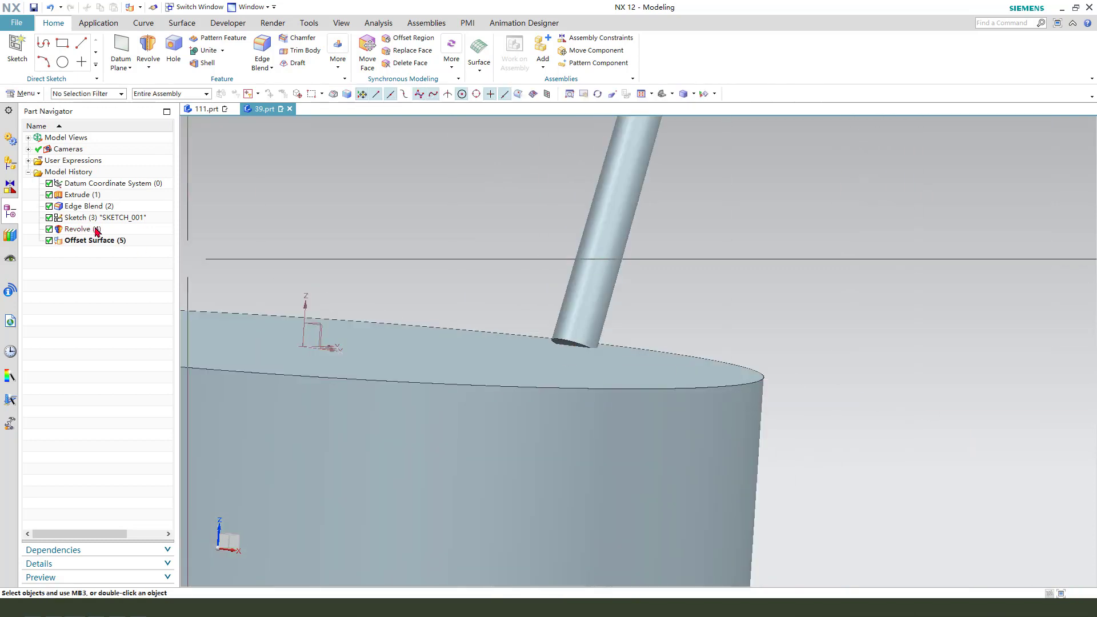
right_click(92, 240)
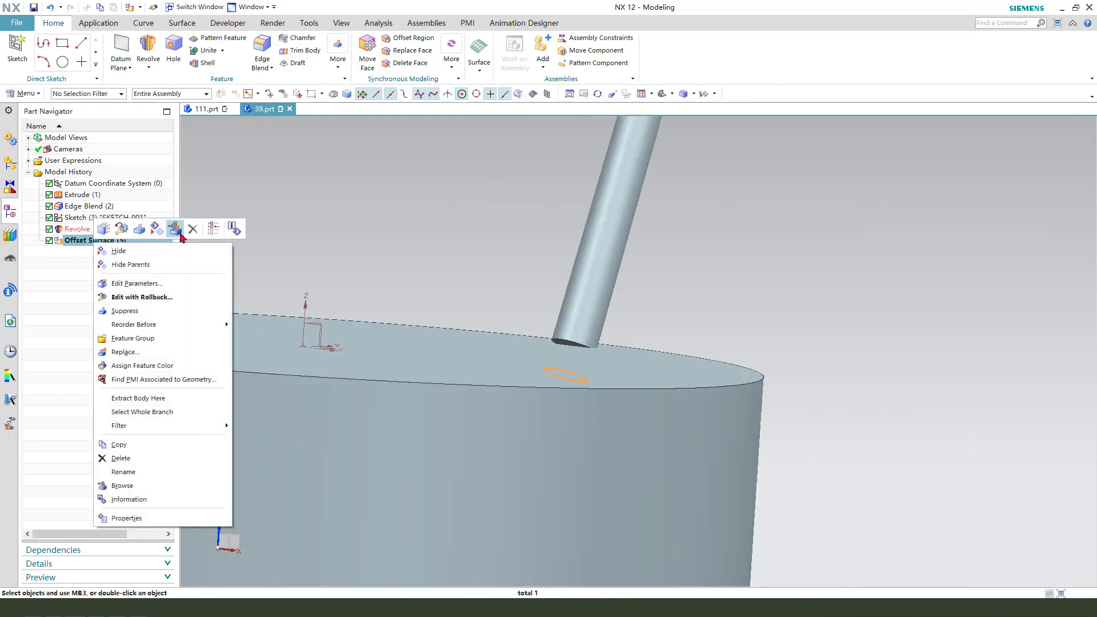
Delete the offset surface and apply a 1 mm Offset Face to the cork's top face.
click(337, 43)
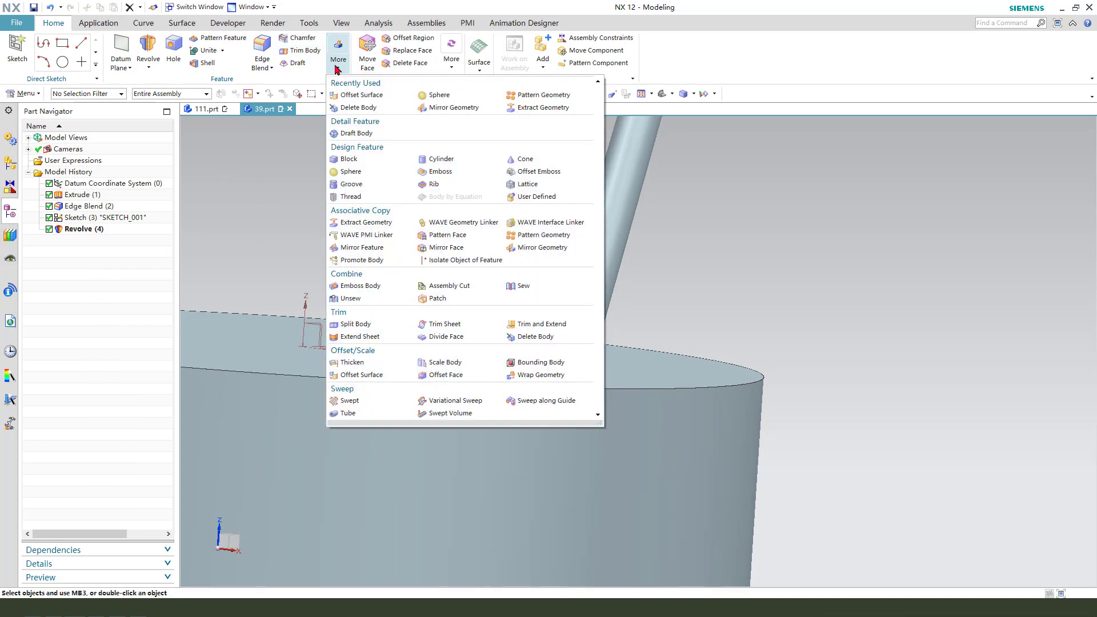
mouse_move(379, 395)
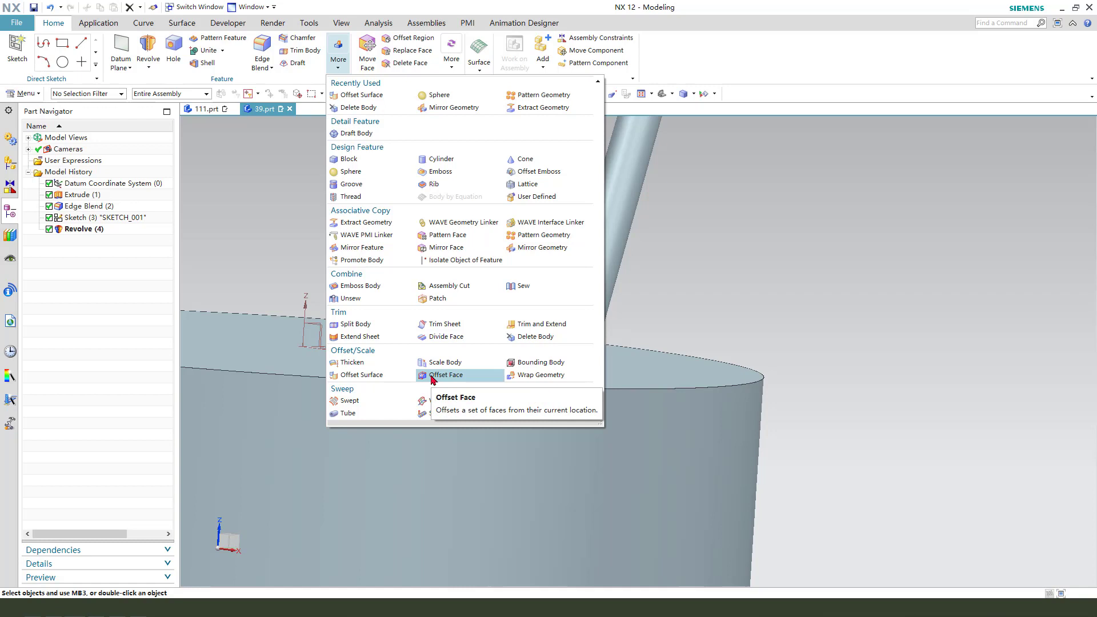
click(445, 375)
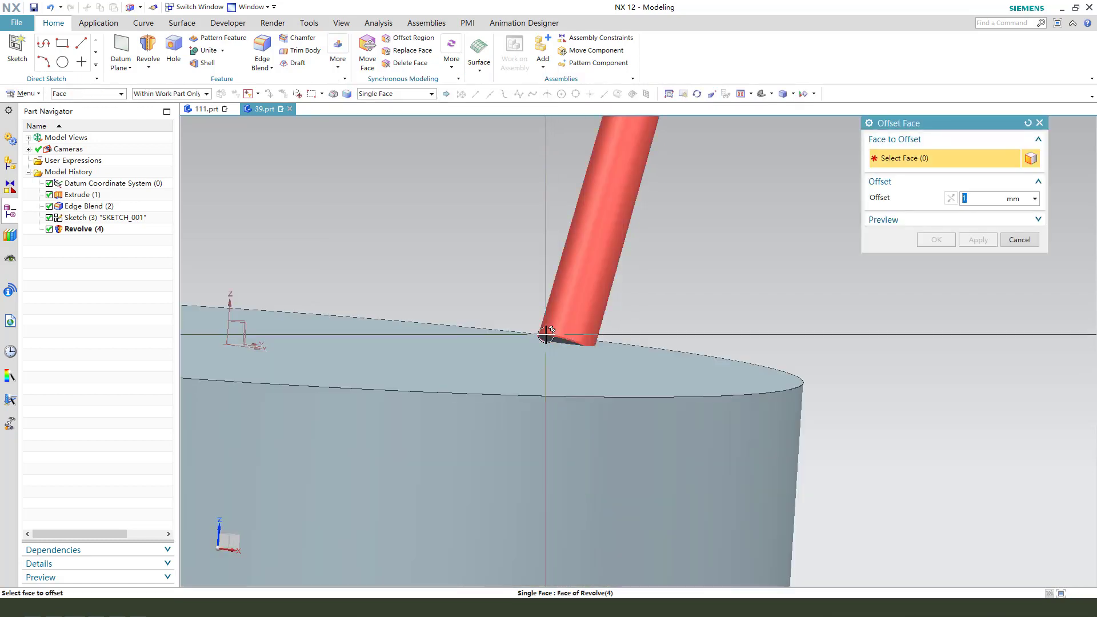
click(550, 335)
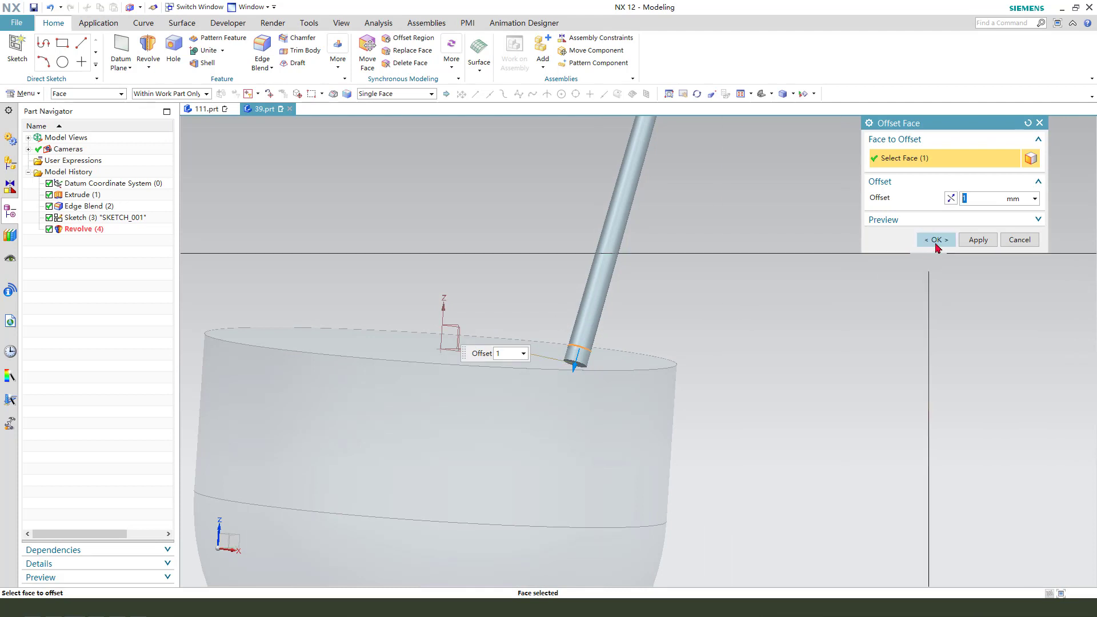
click(936, 239)
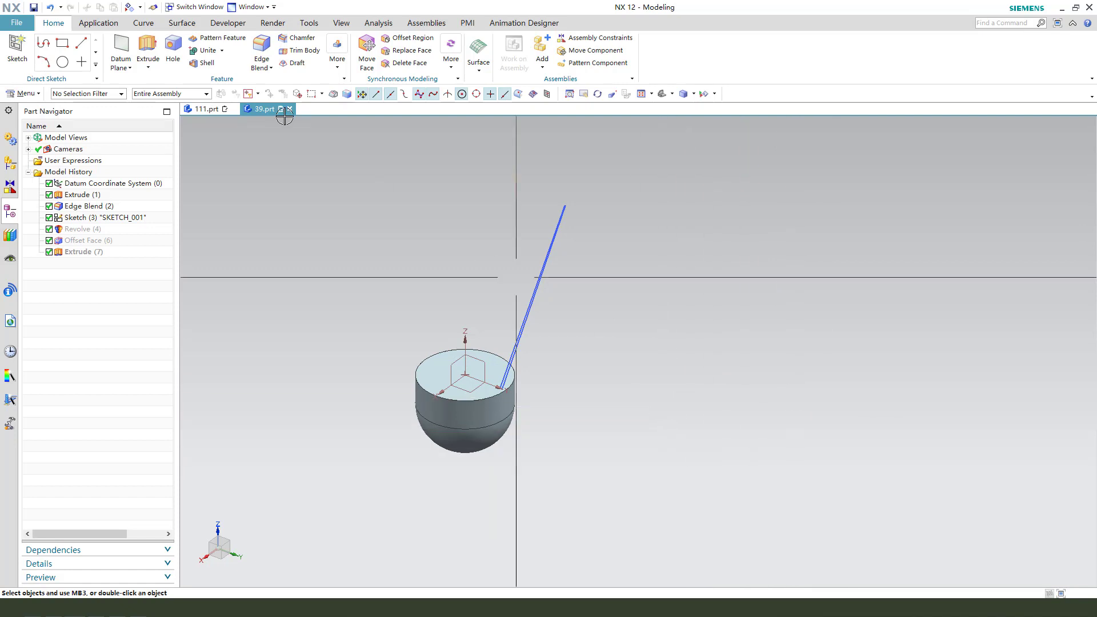
Set the shaft sheet extrusion from -26 to 25 mm and confirm it.
click(148, 48)
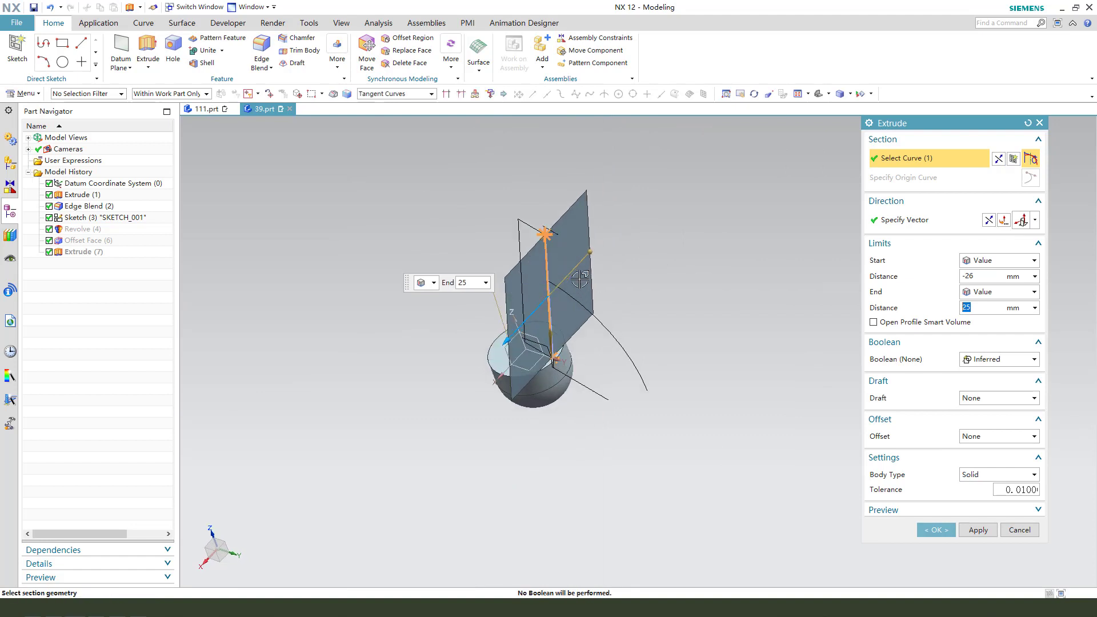
click(936, 529)
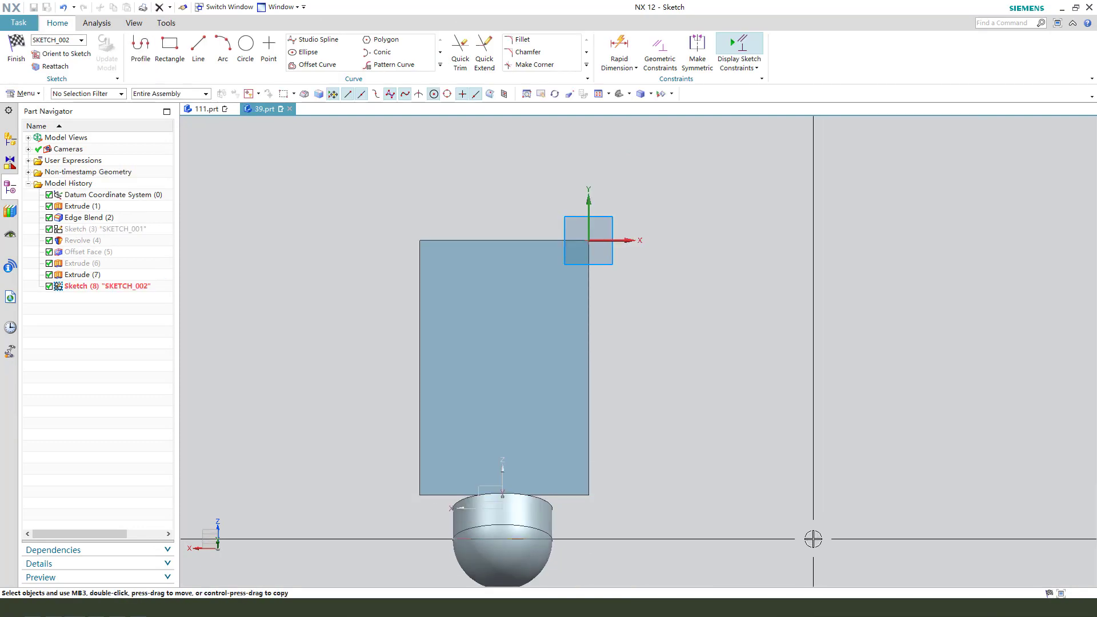
Draw the vane centreline from the sheet's bottom edge and the arc at its top.
click(198, 47)
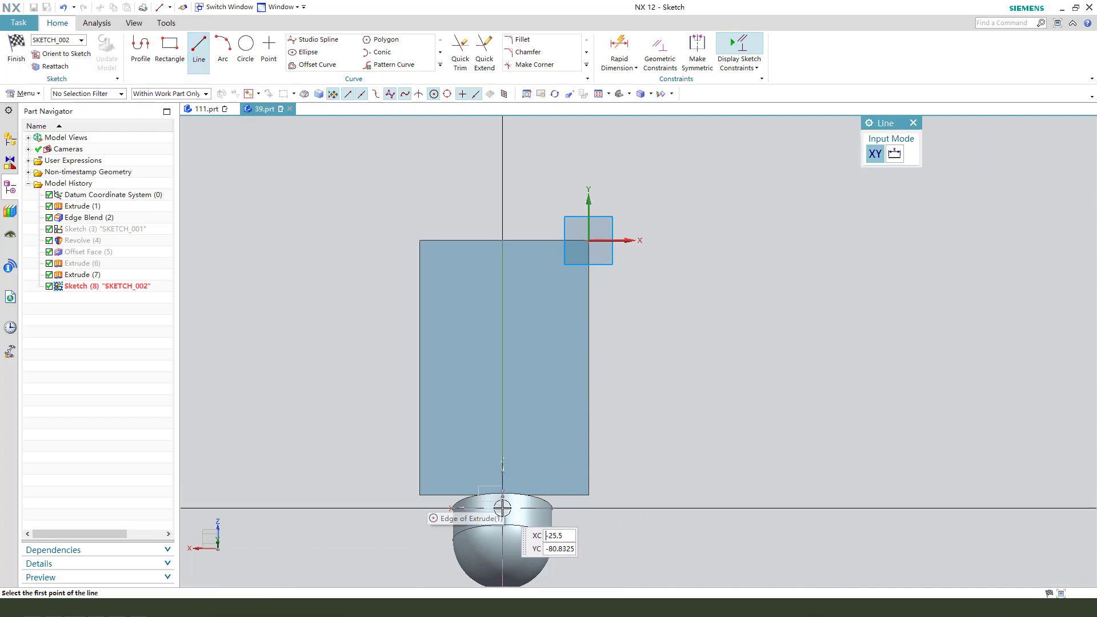
click(496, 508)
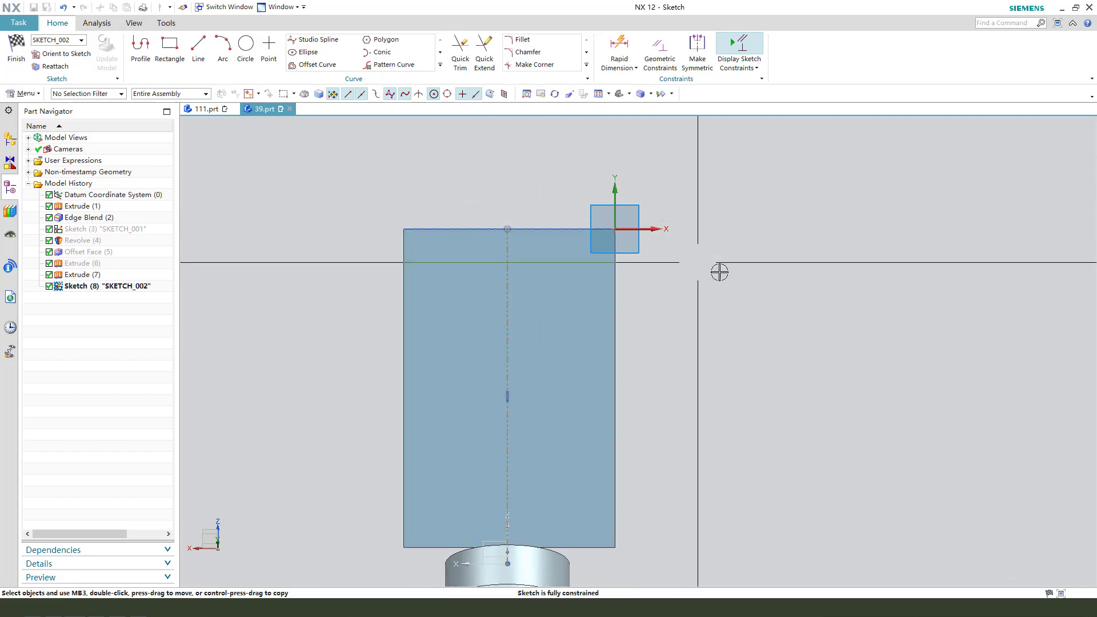
mouse_move(198, 48)
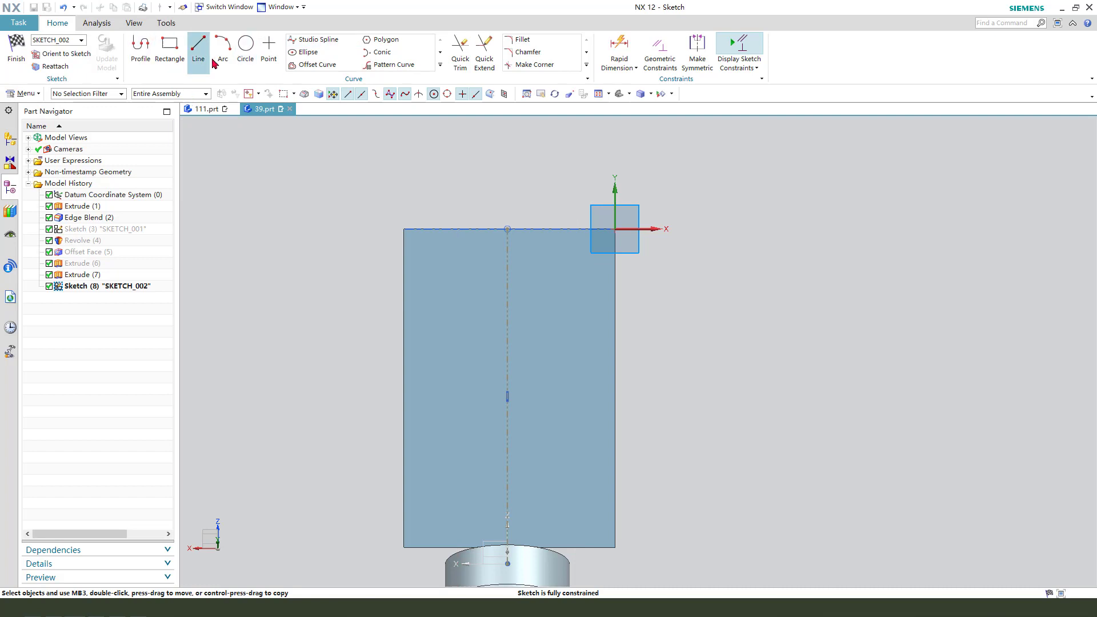
click(223, 45)
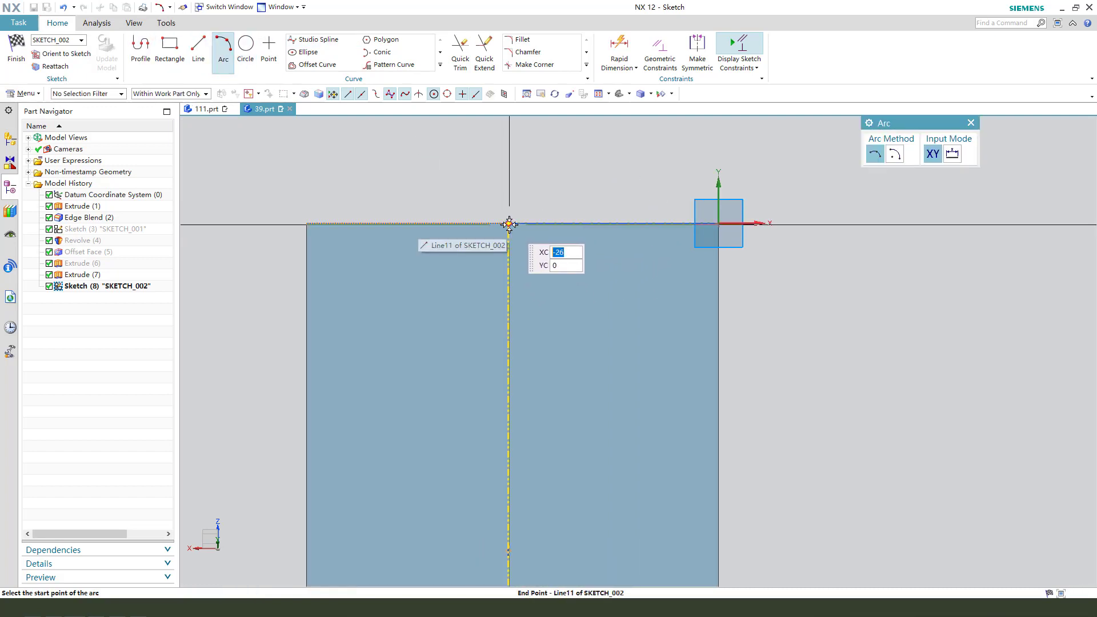
click(509, 225)
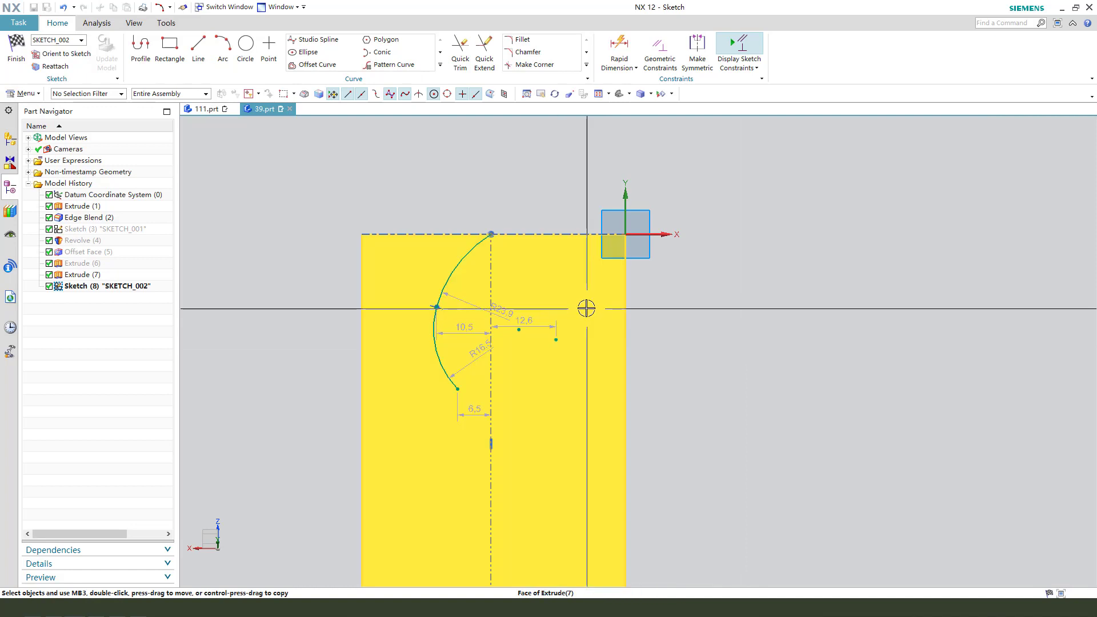
Dimension the arcs R25 and R10.5 with a 15.6/2 half-width, then start the straight edge.
click(618, 52)
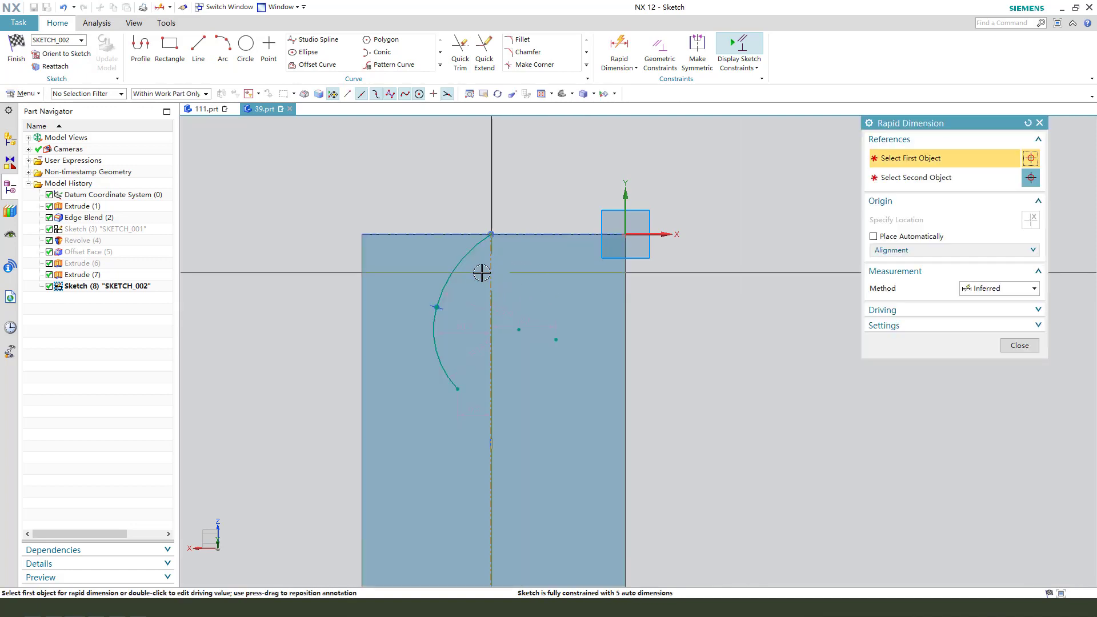
click(481, 273)
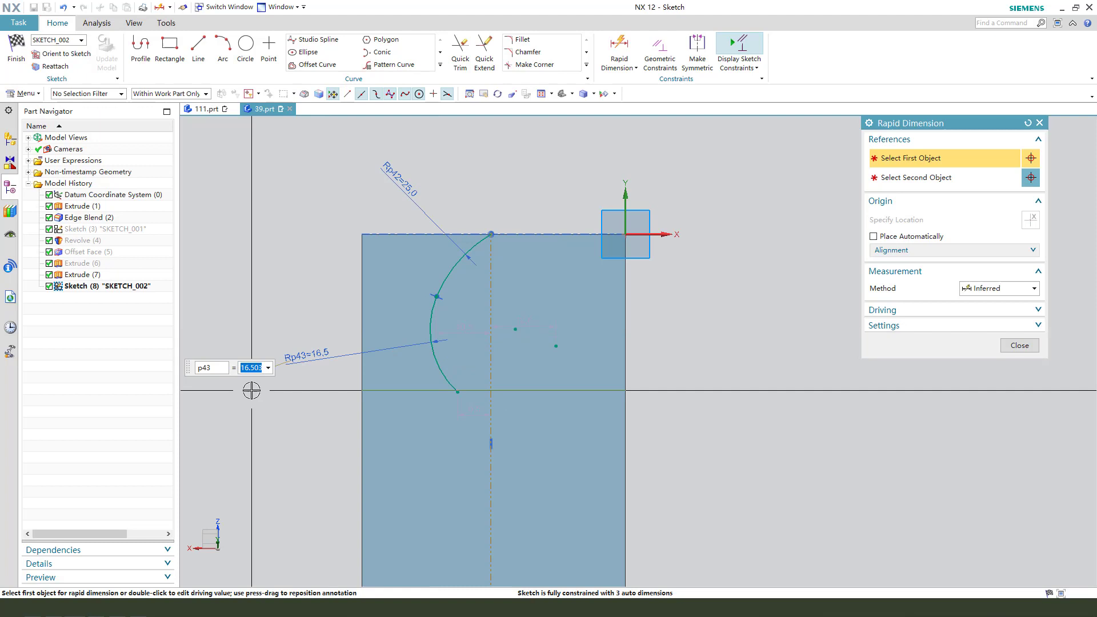
text(10.5)
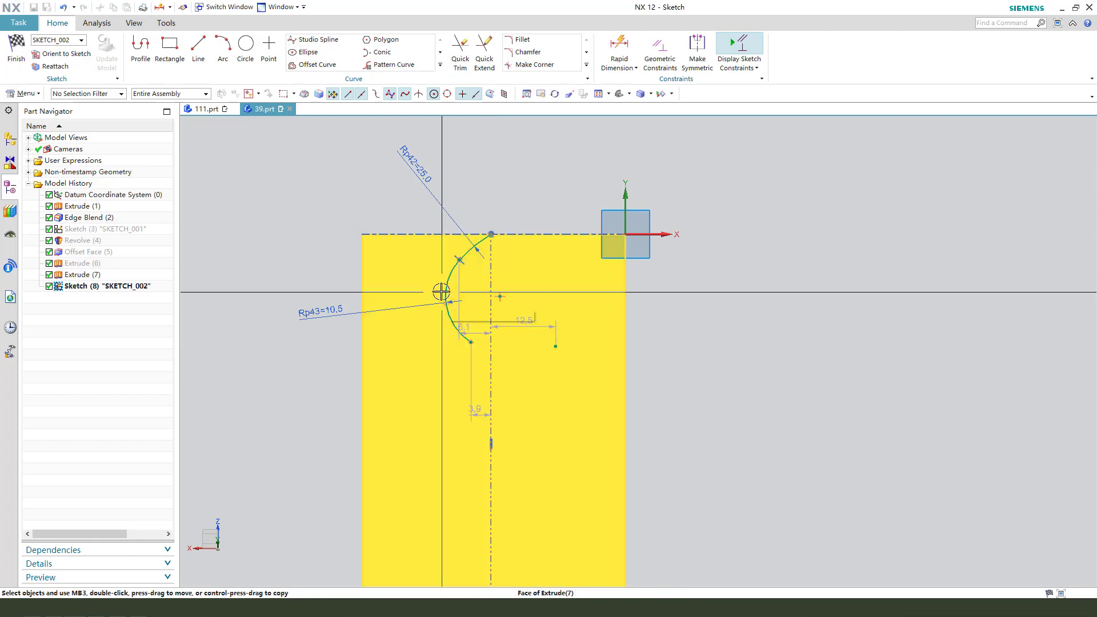
click(618, 49)
text(5)
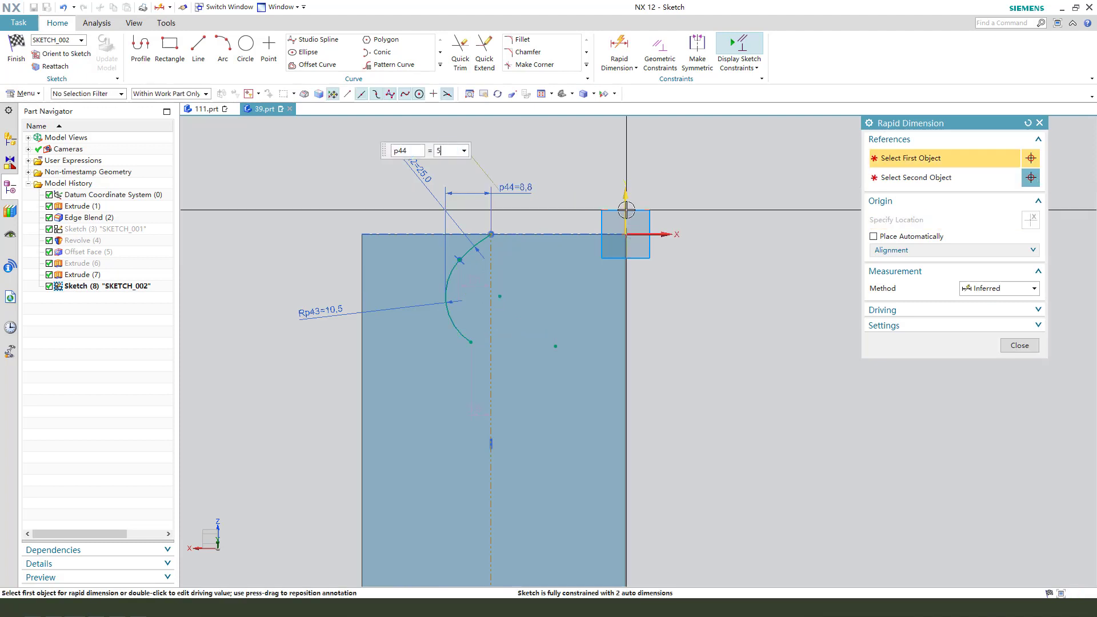
text(15)
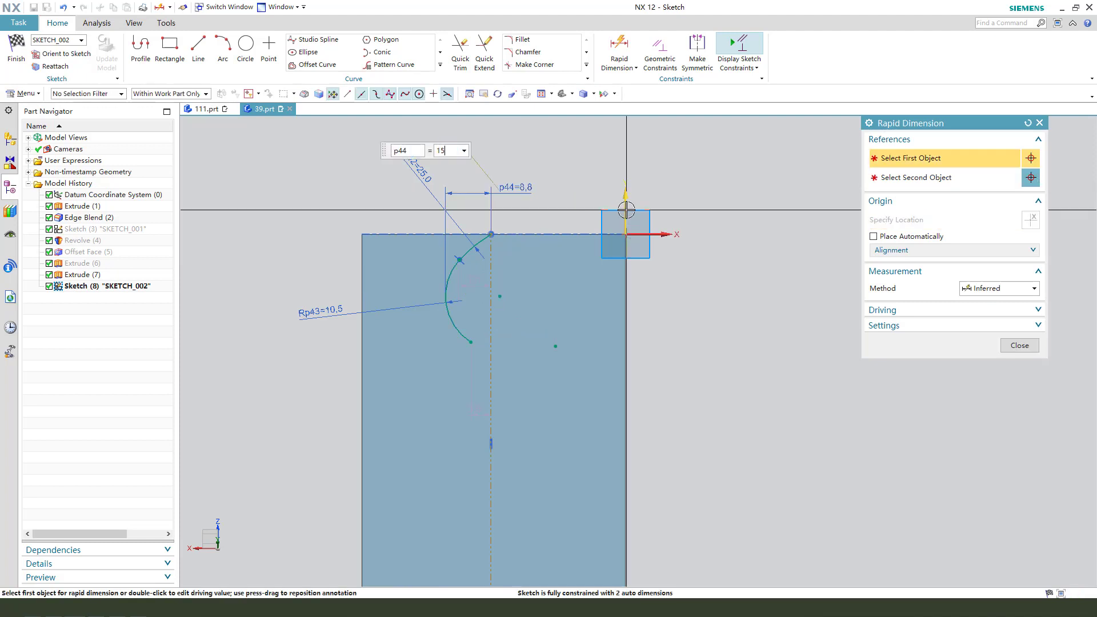
text(15.6/2)
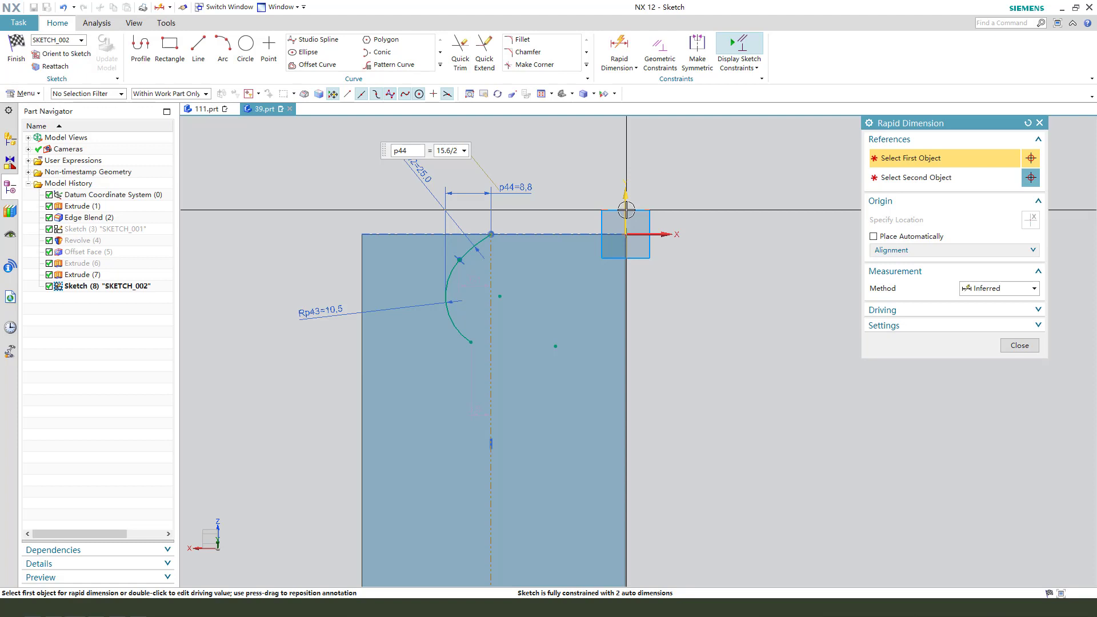
click(624, 207)
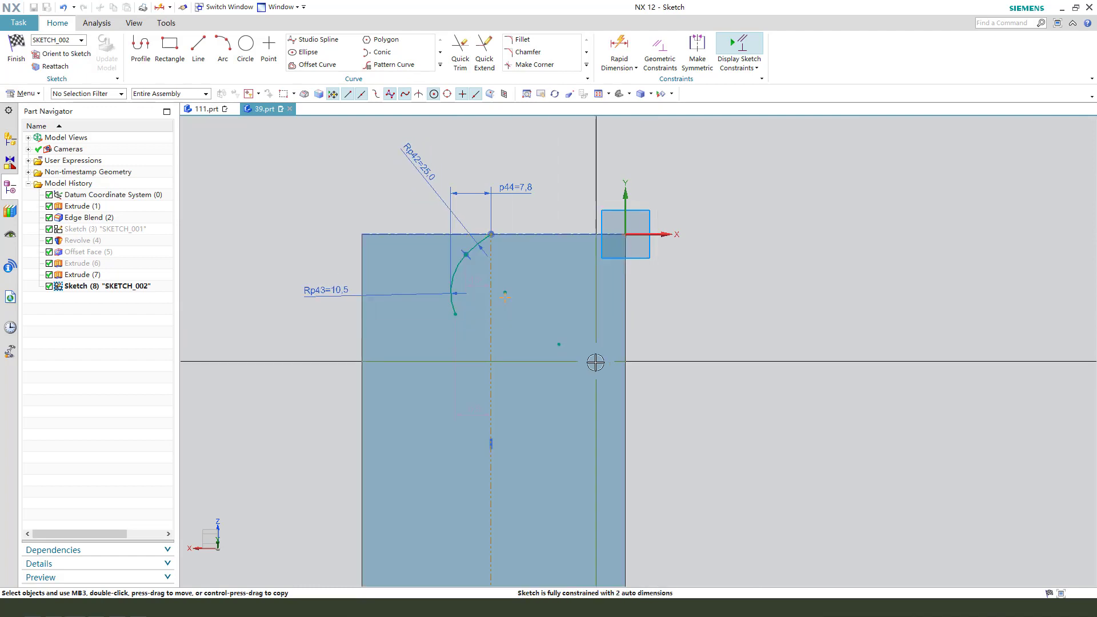
click(198, 48)
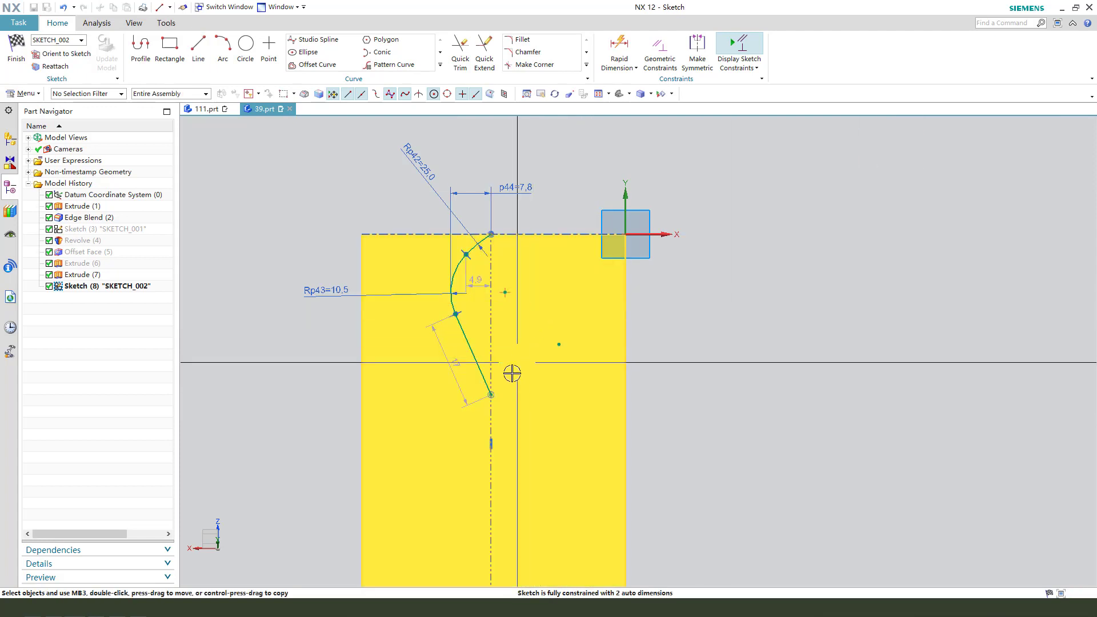
Dimension the vane's straight edge 47 mm long and mirror the outline across the centreline.
click(618, 46)
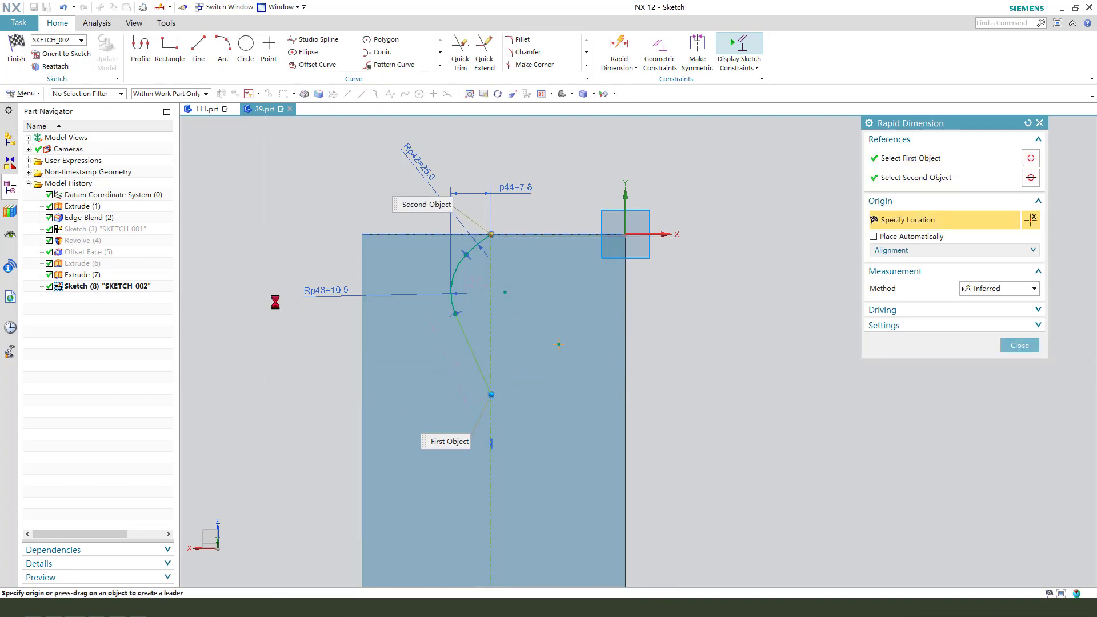
click(316, 349)
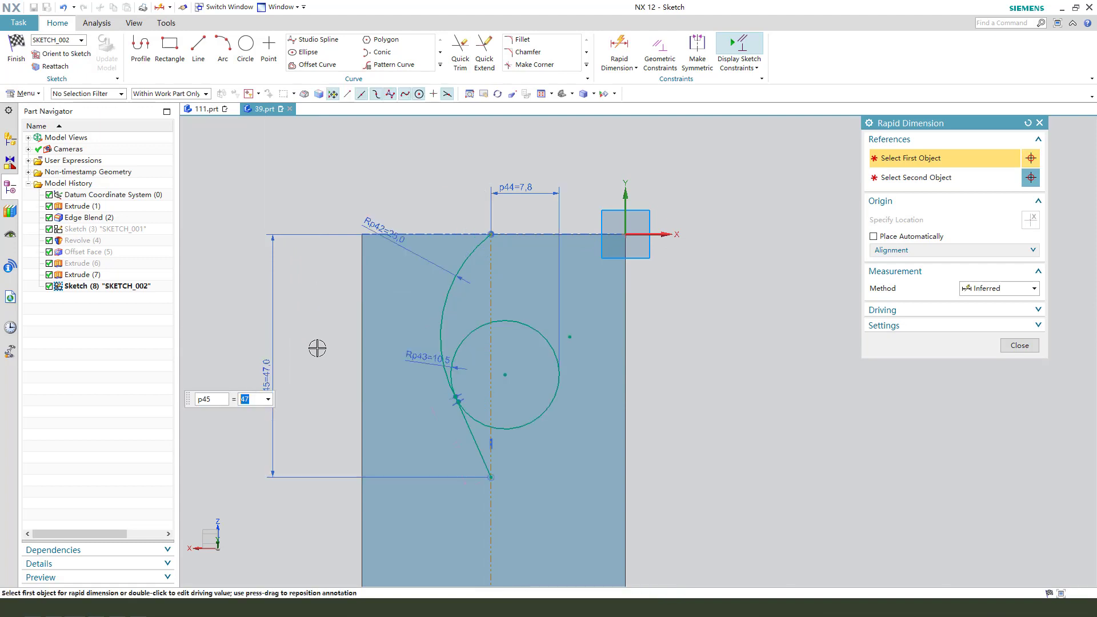
click(1018, 345)
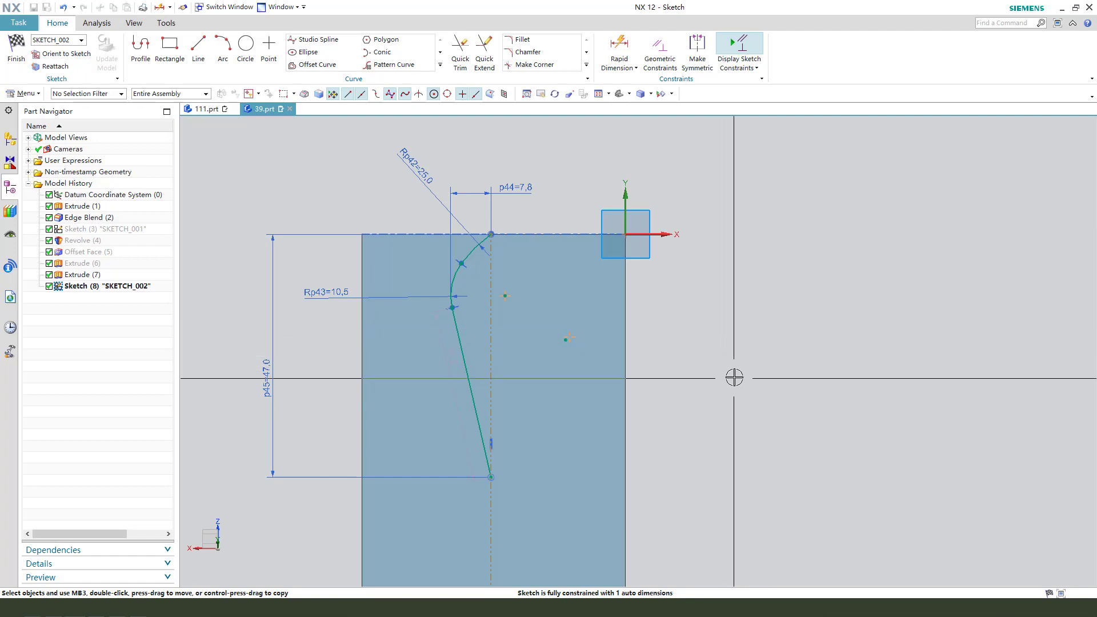
mouse_move(810, 306)
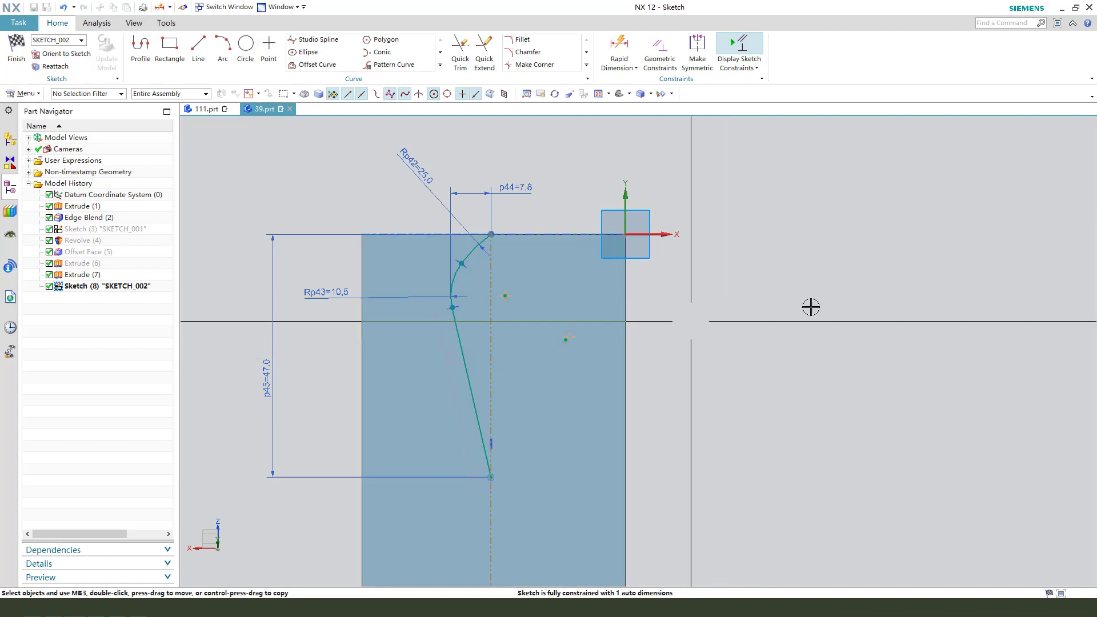
mouse_move(337, 317)
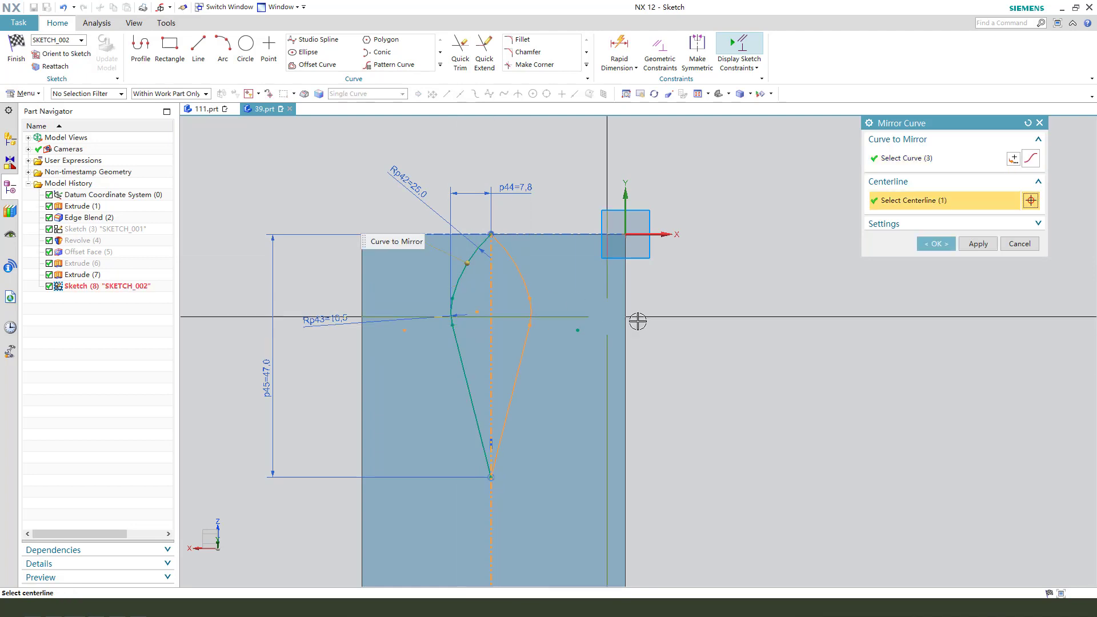
click(935, 243)
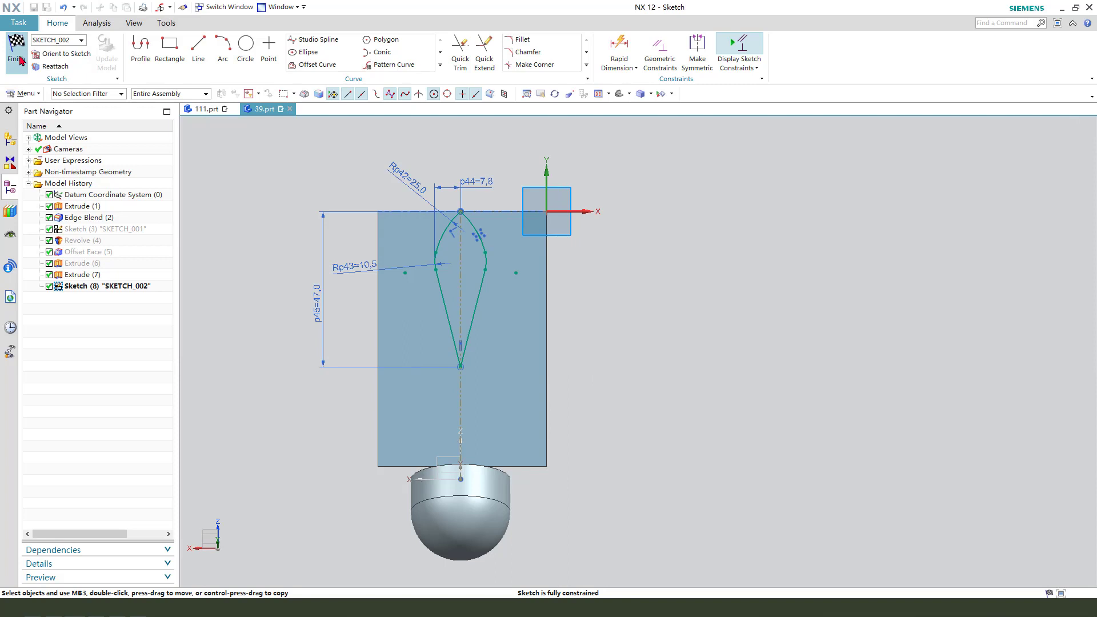
Extrude the teardrop outline with Symmetric Value 0.1 into a thin vane.
click(15, 49)
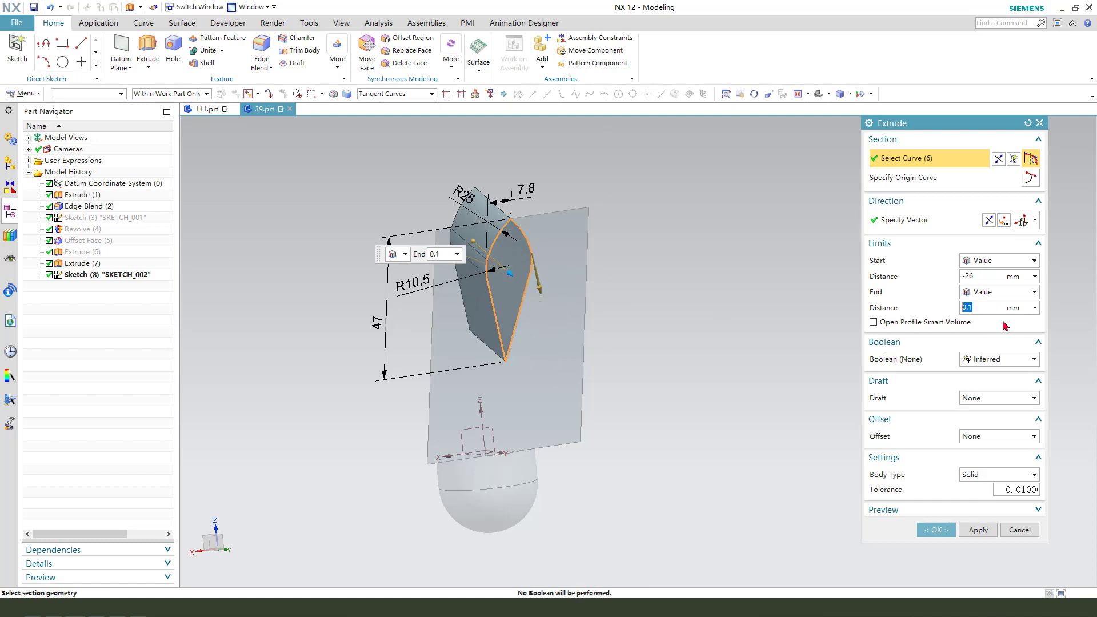
click(1034, 291)
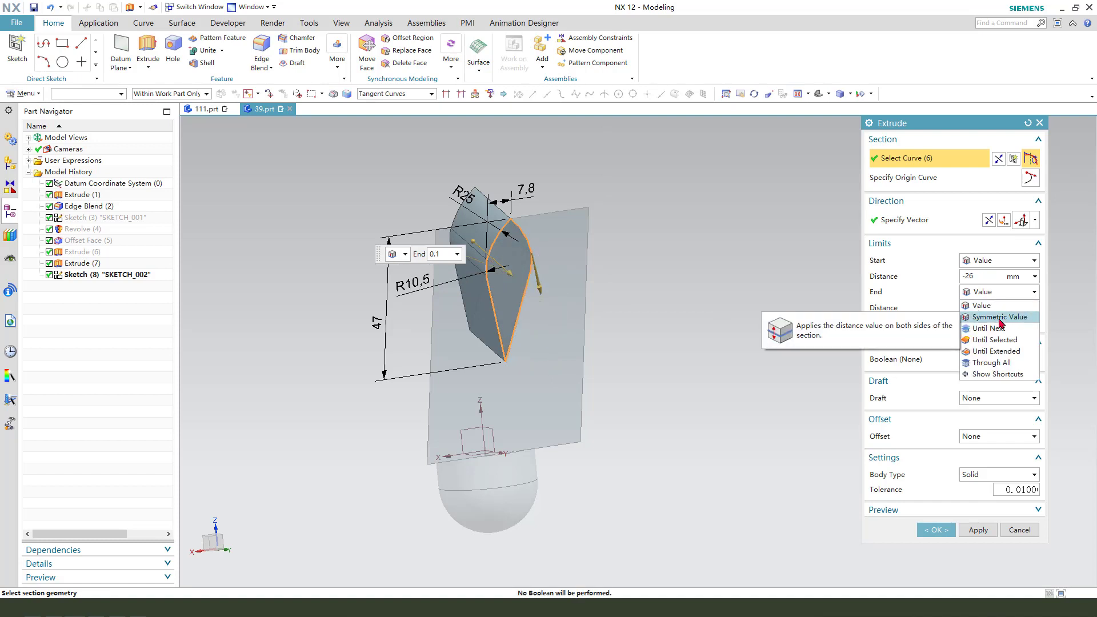
click(997, 316)
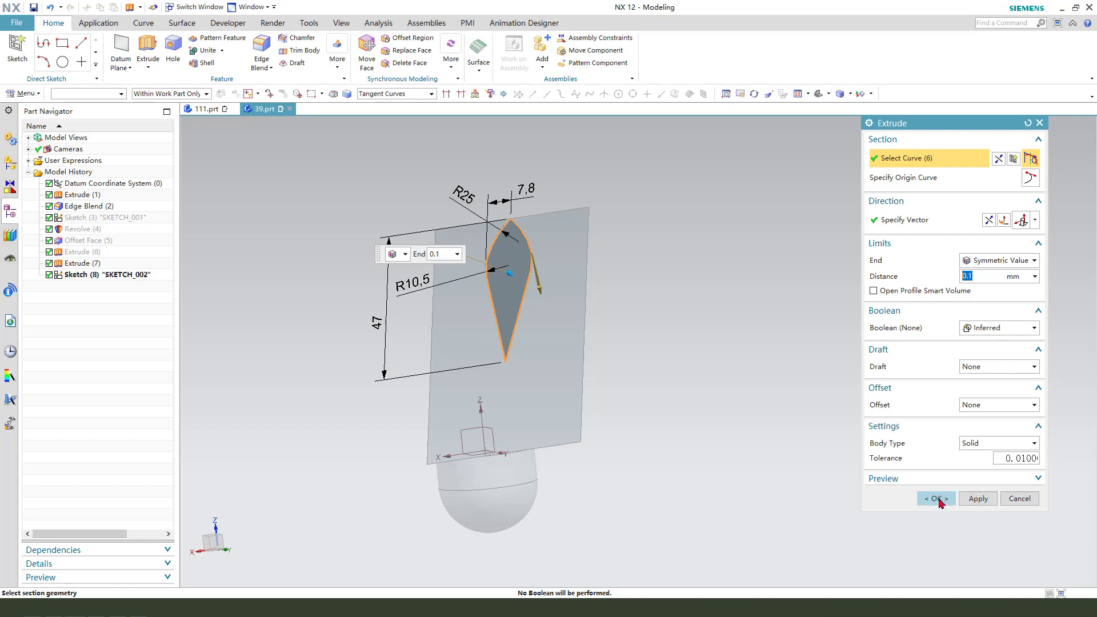
click(934, 498)
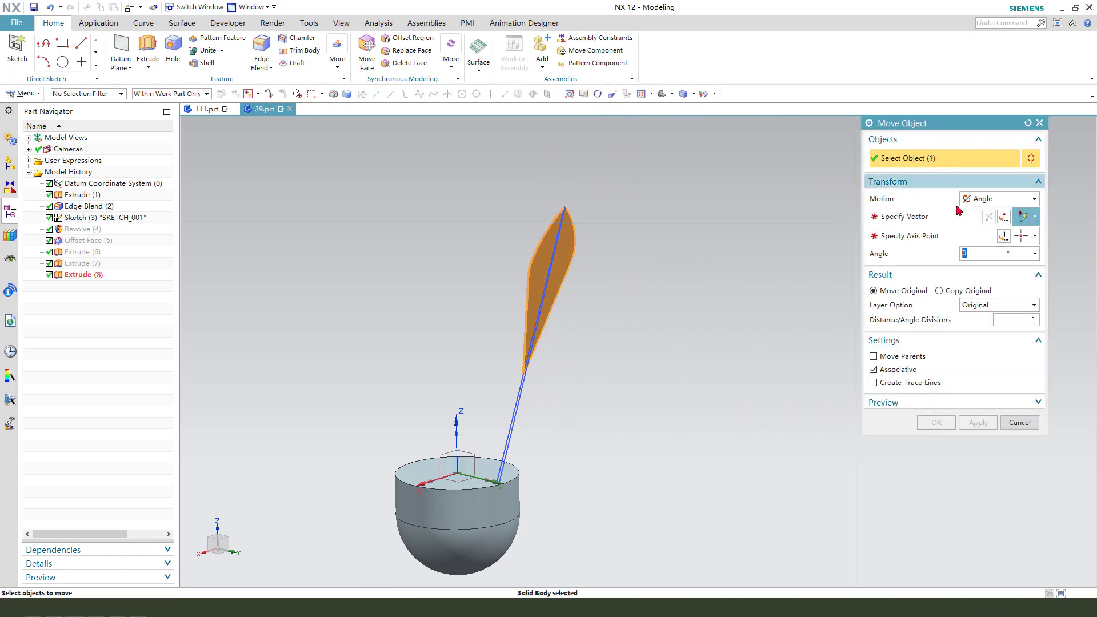
Rotate the vane 15° about the chosen axis with Move Object, direction reversed.
click(921, 216)
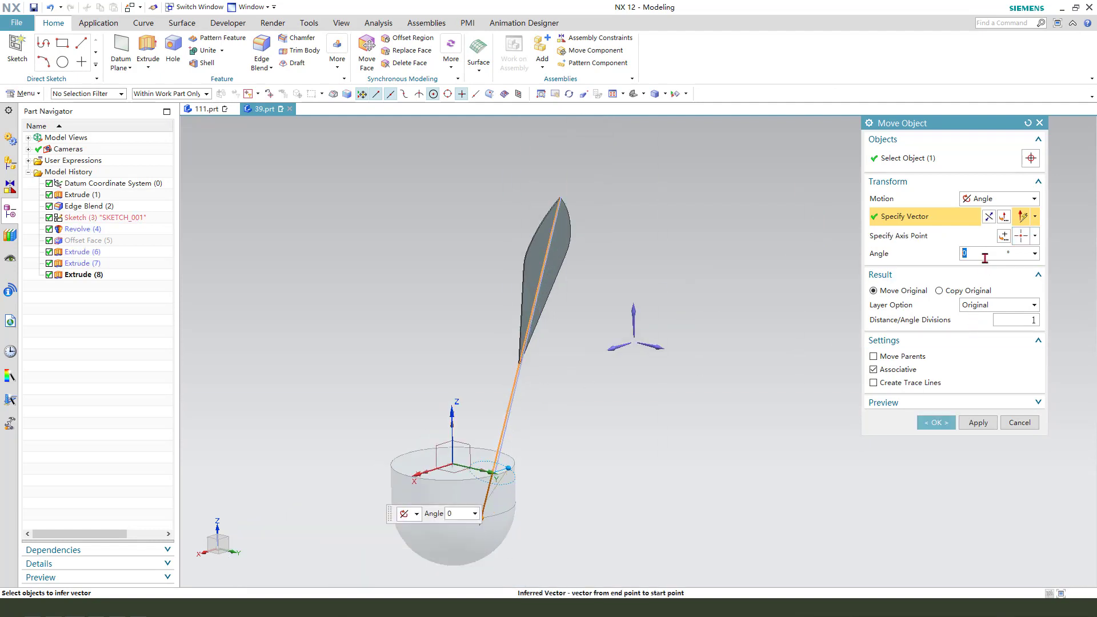
text(15)
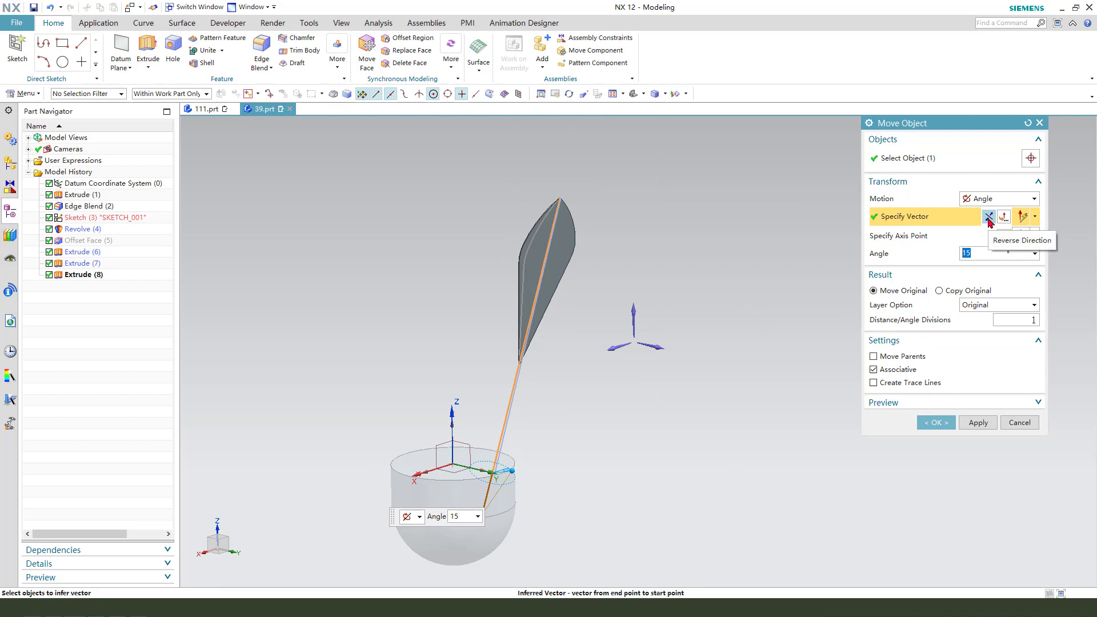
click(989, 216)
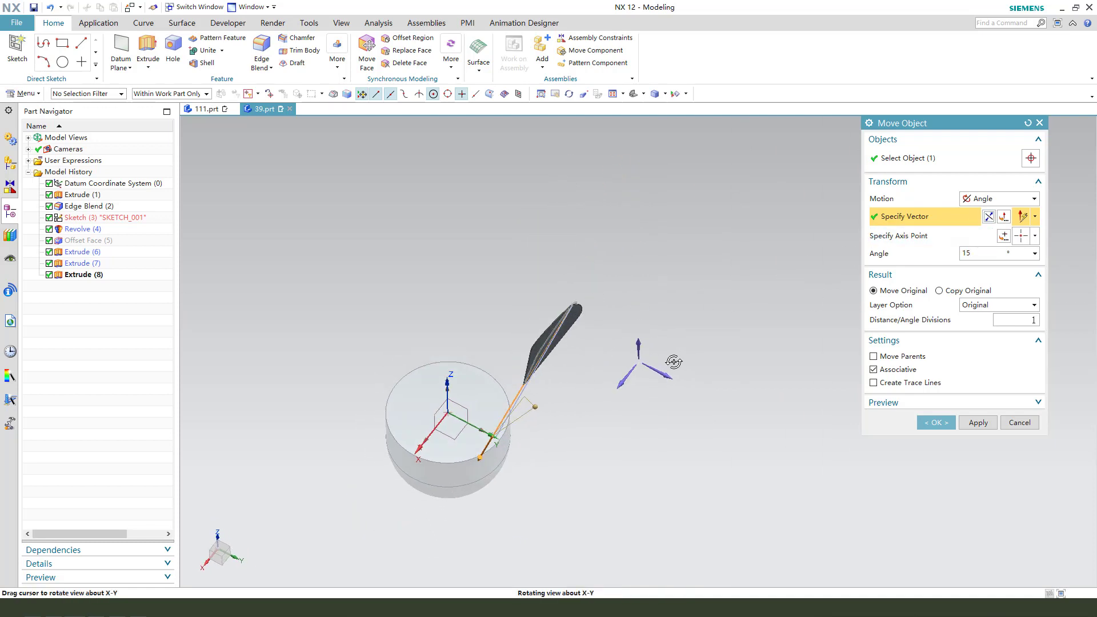
click(936, 422)
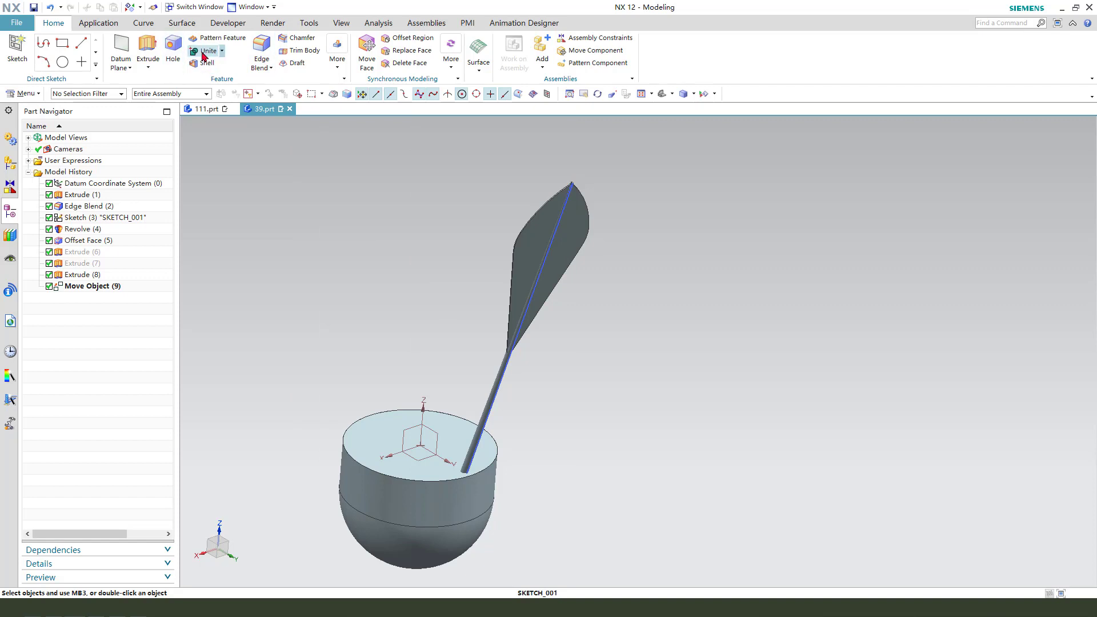
Unite the vane with its shaft and edge-blend the shaft tip edge.
click(206, 50)
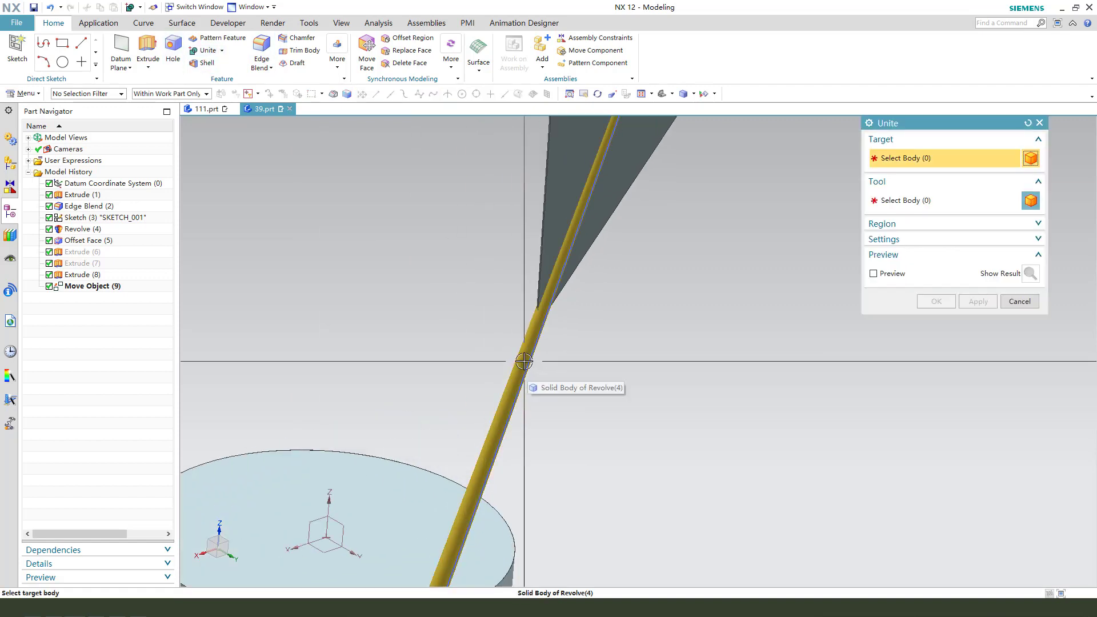
click(936, 301)
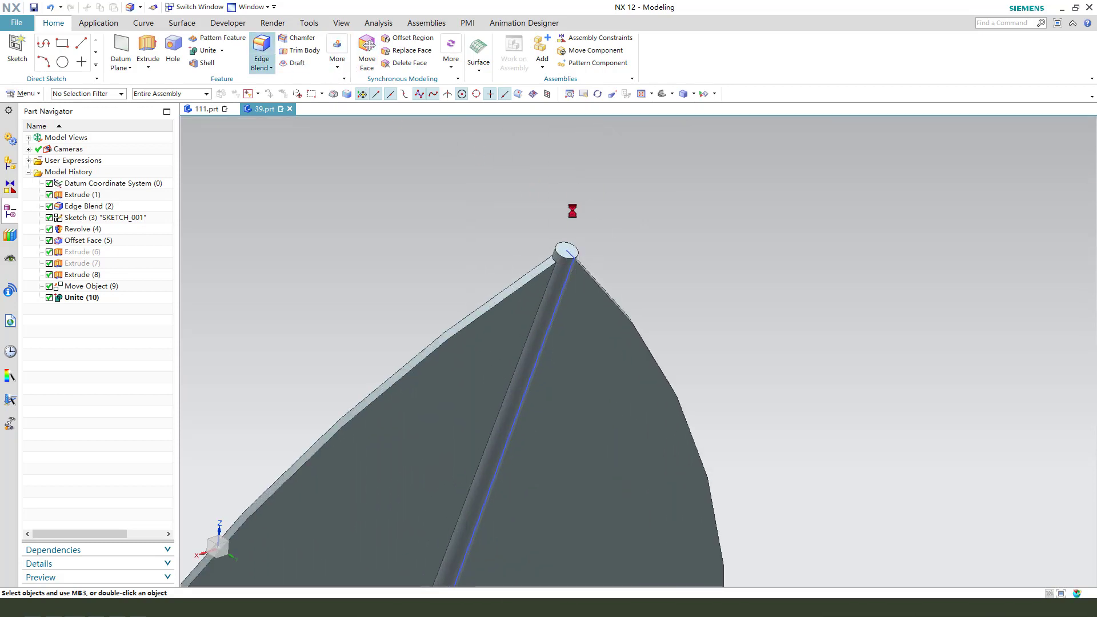
click(261, 48)
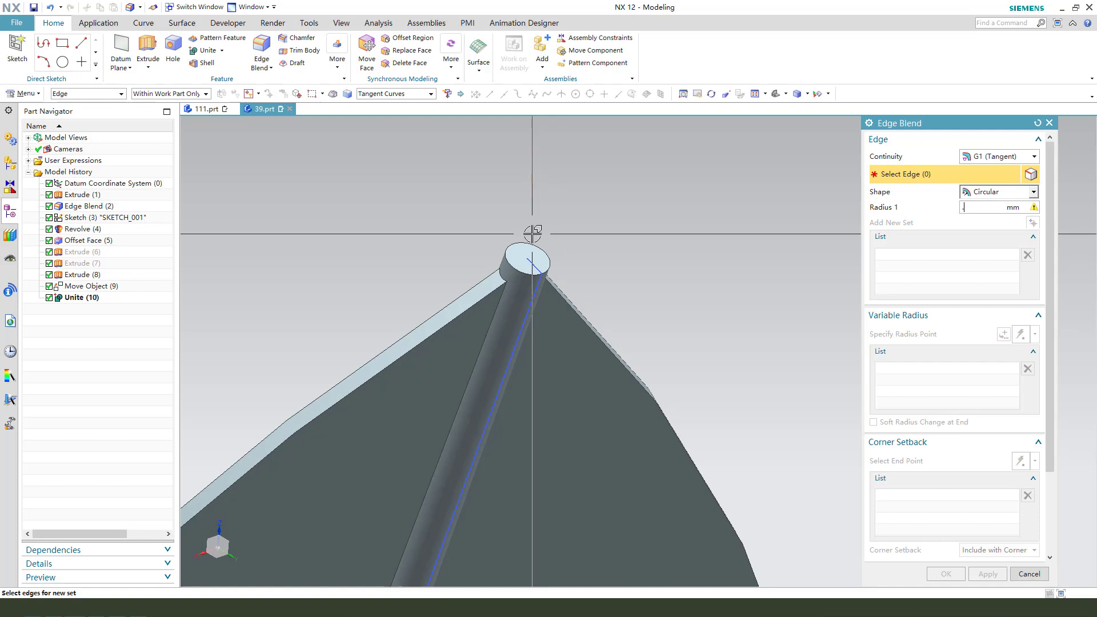
click(531, 263)
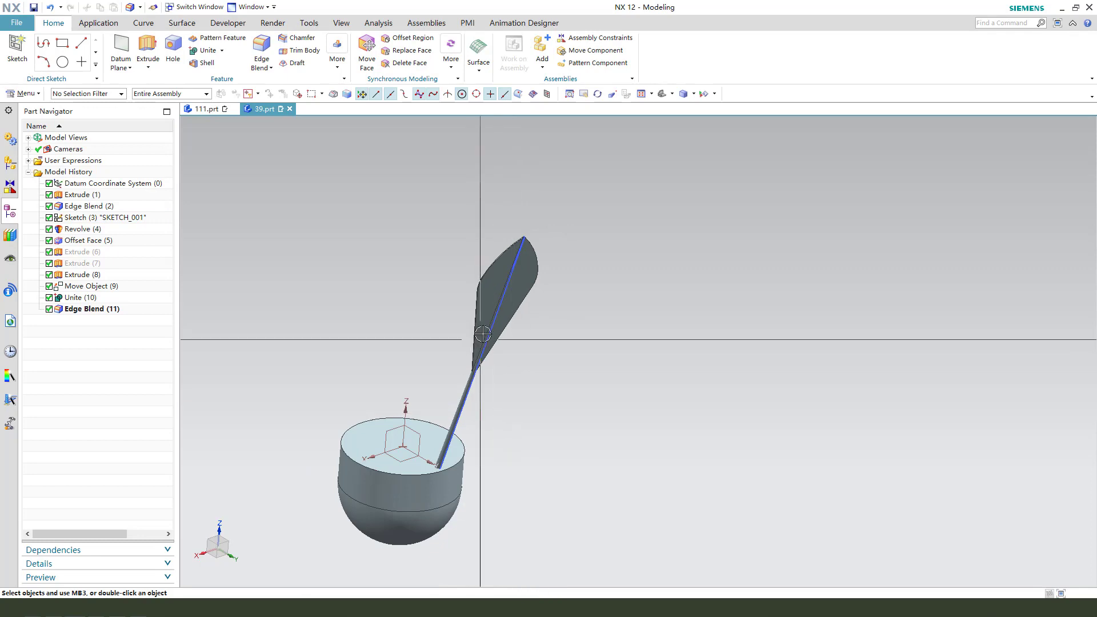
click(336, 52)
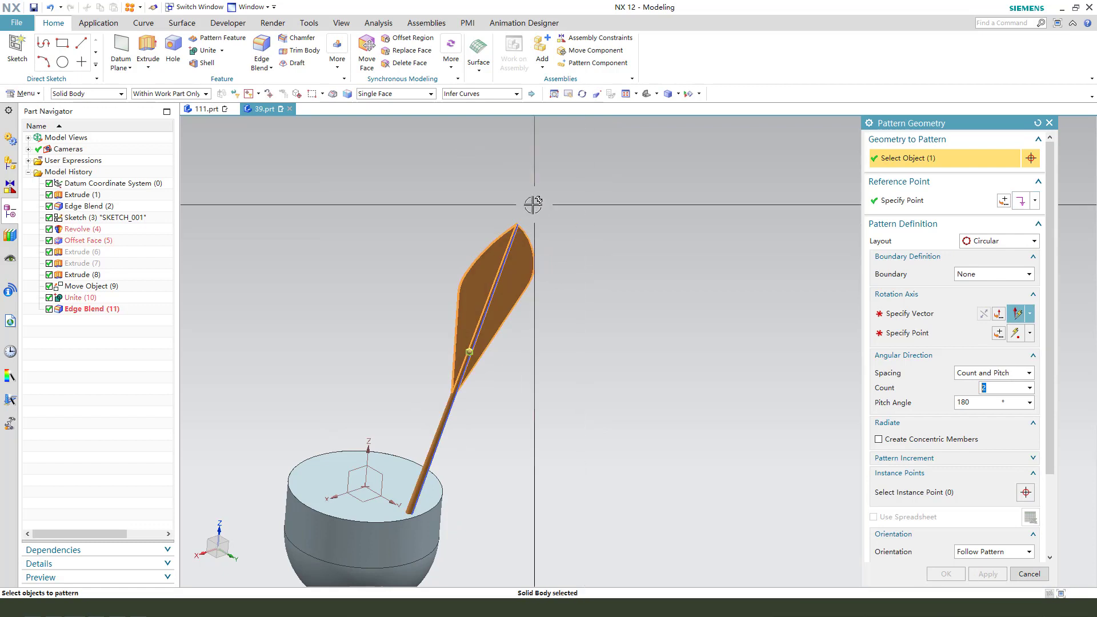
Pattern the feather circularly about the Z axis: 20 copies over 360°.
click(920, 313)
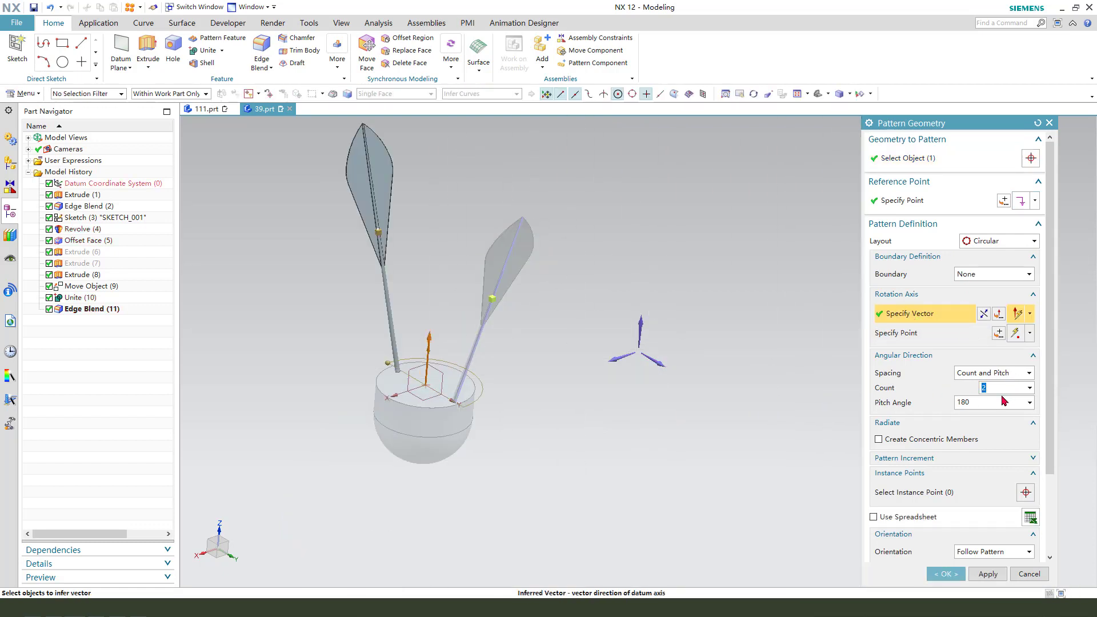
click(990, 372)
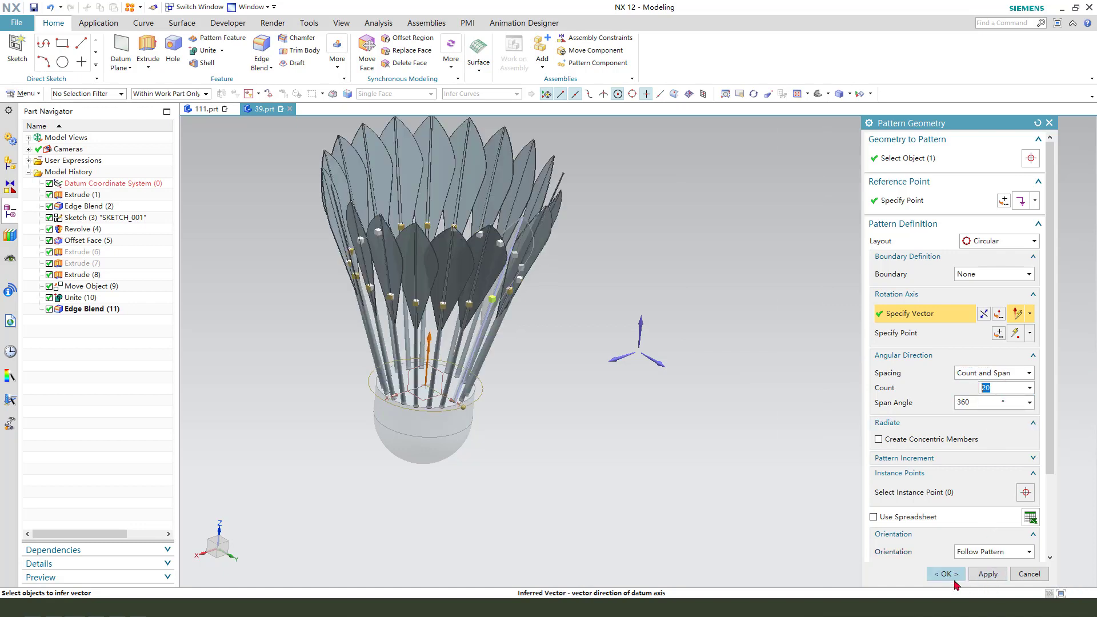
click(945, 573)
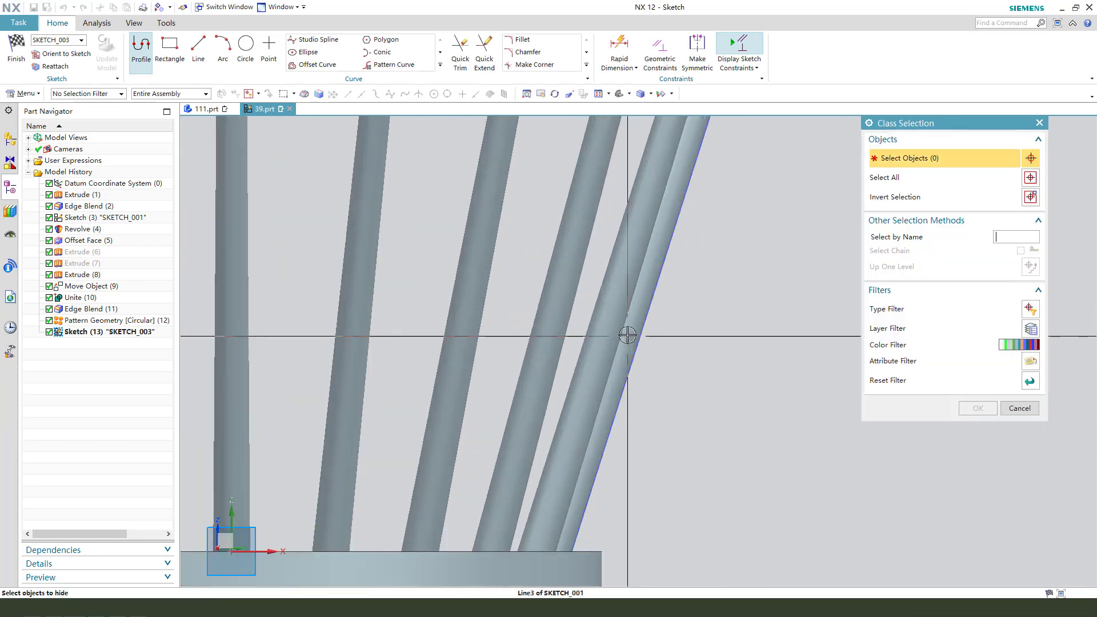
Sketch two 2 mm diameter circles on the shaft with a height dimension above the cork.
click(139, 45)
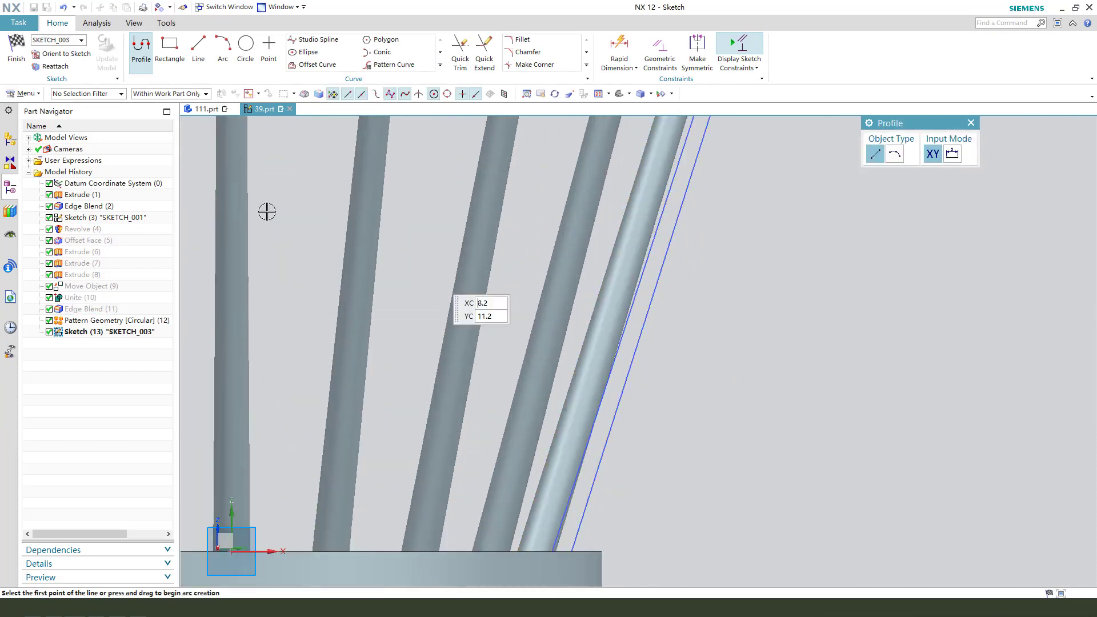
click(245, 46)
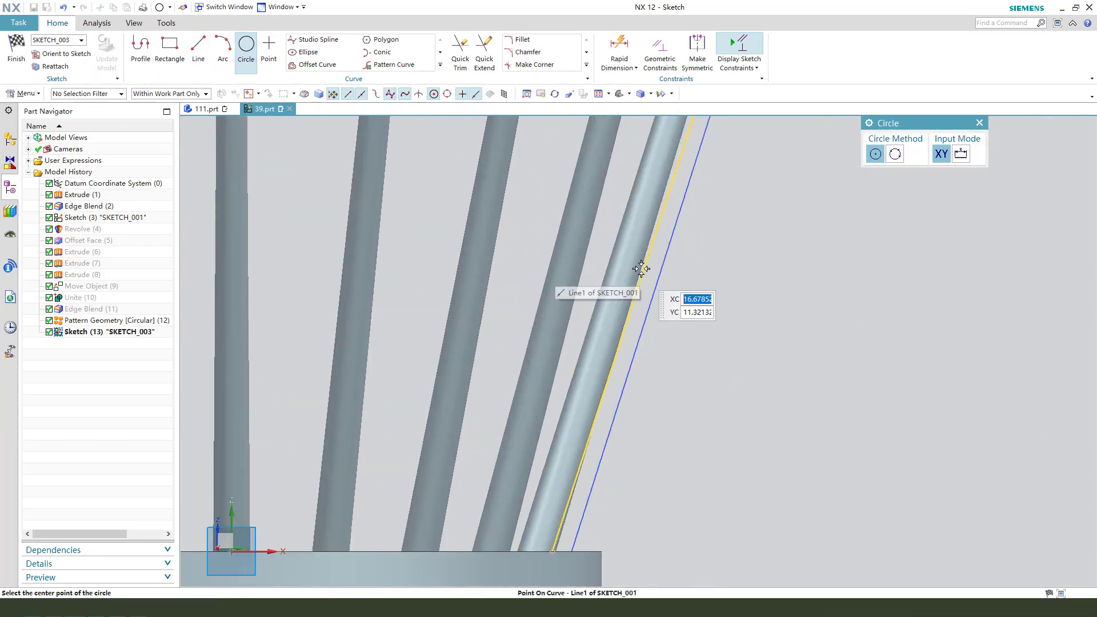
mouse_move(604, 410)
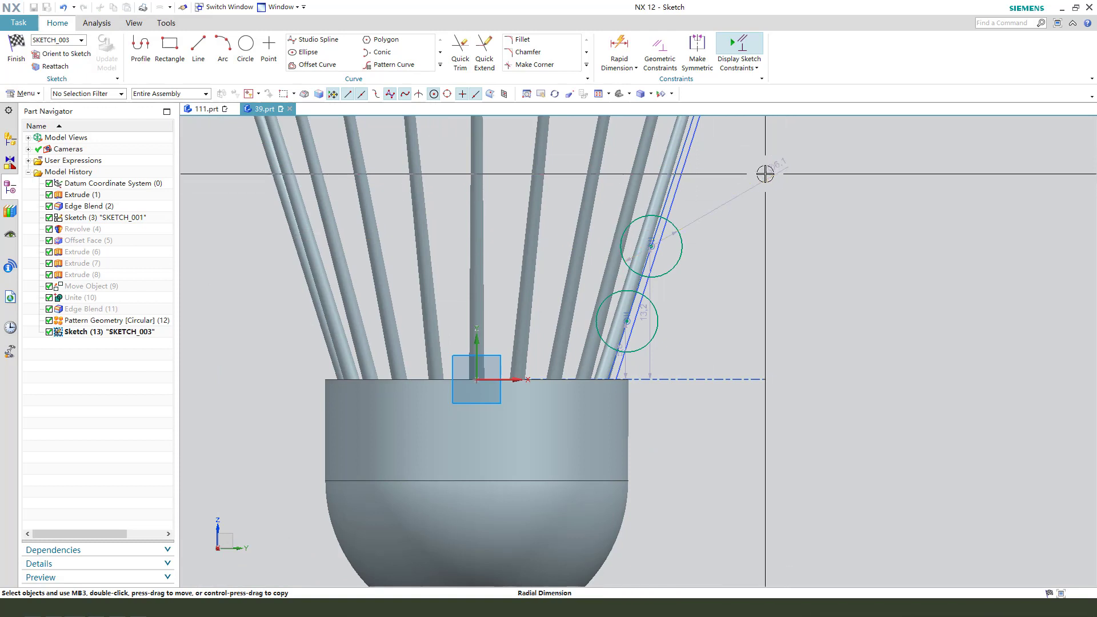
click(650, 247)
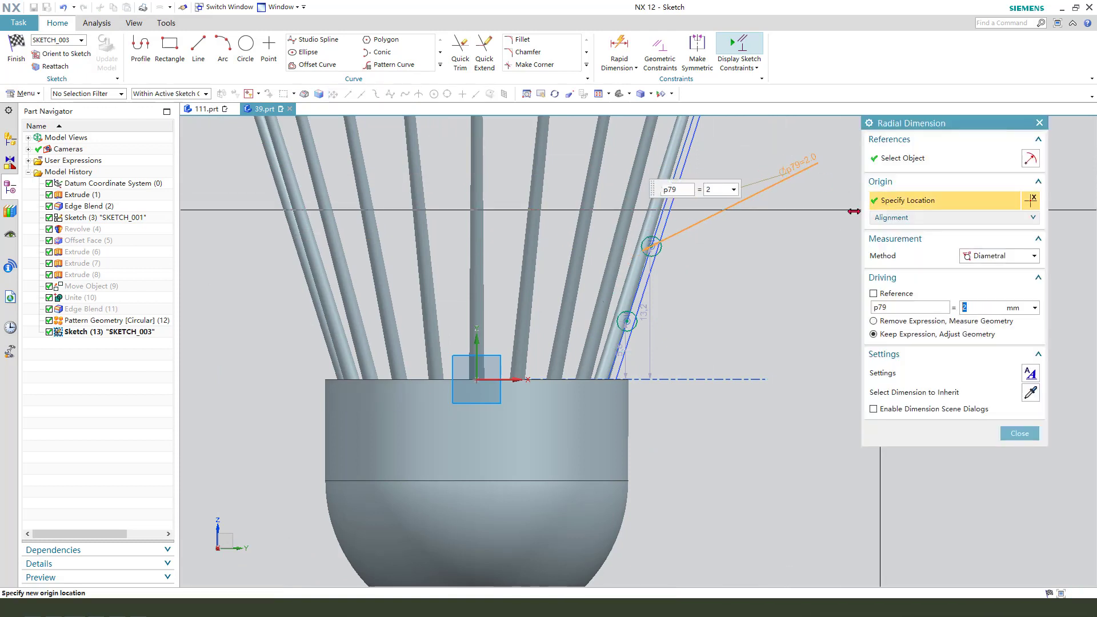
click(1018, 433)
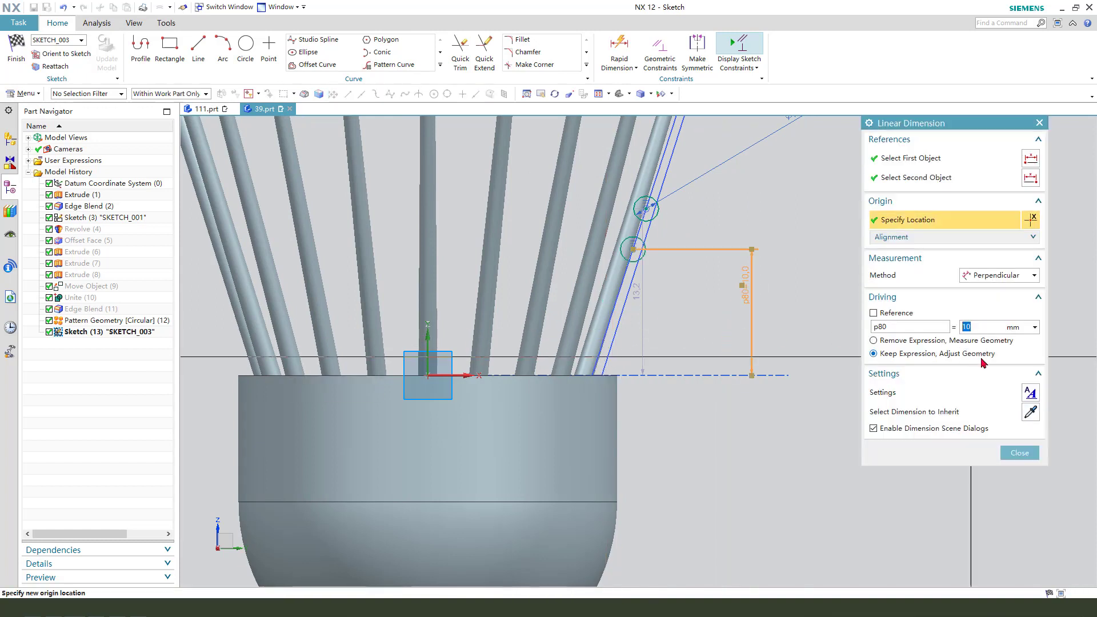
click(1018, 453)
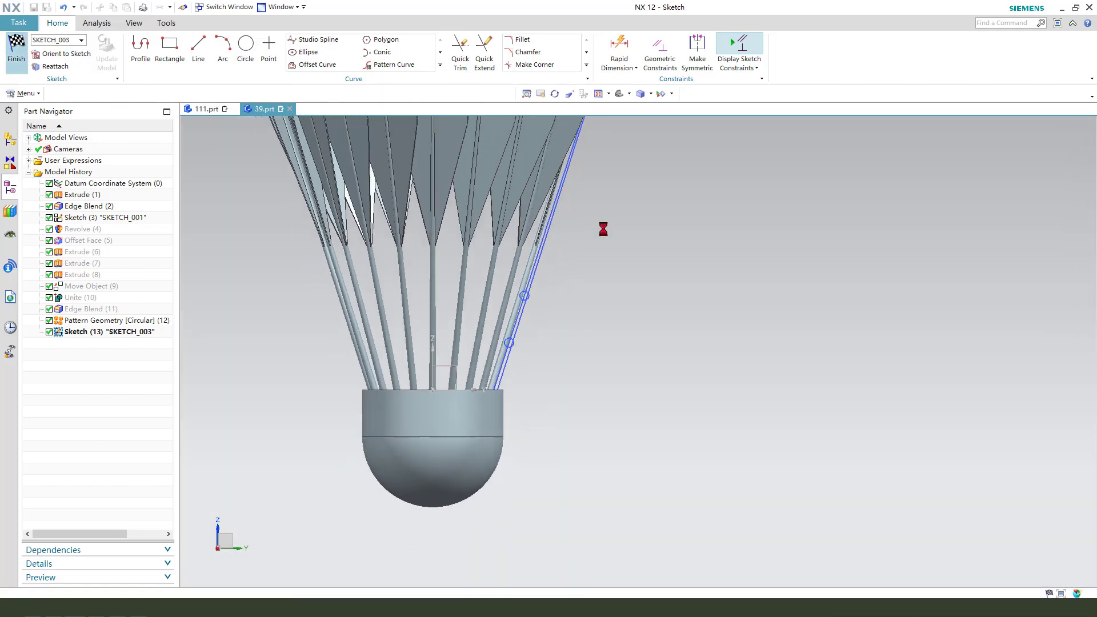
click(15, 54)
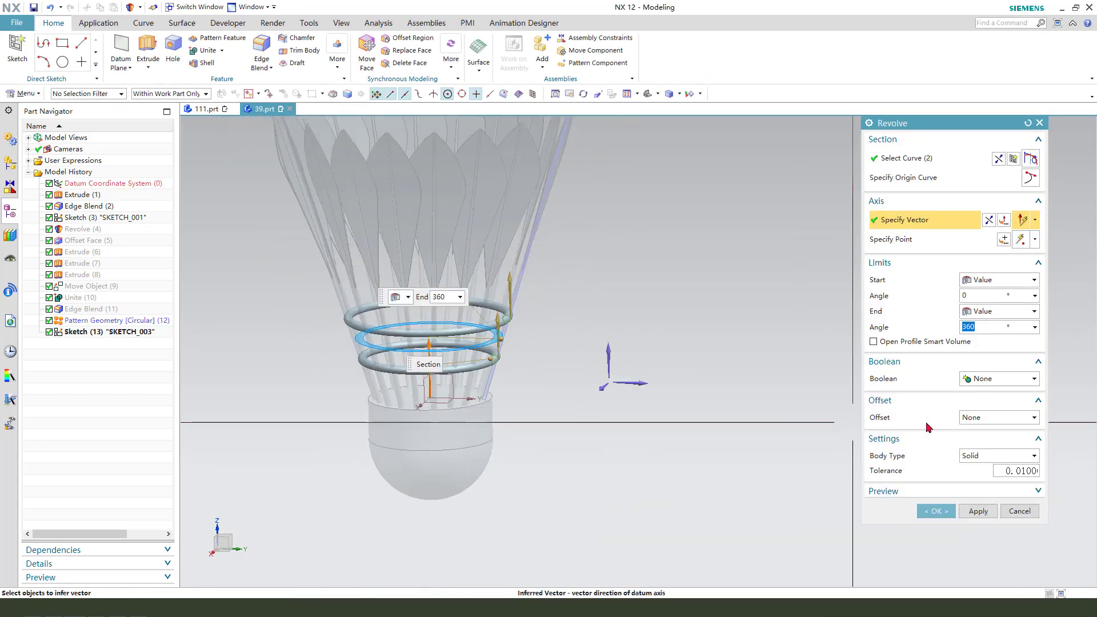
Revolve the two circles 360° about the Z axis into two supporting rings.
click(934, 511)
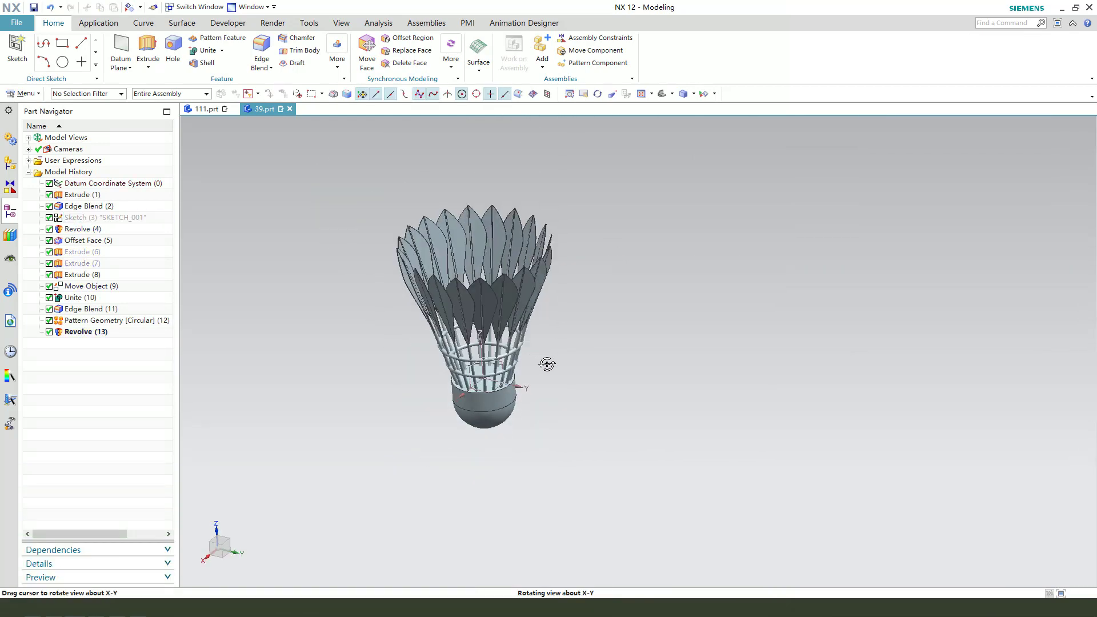
click(208, 49)
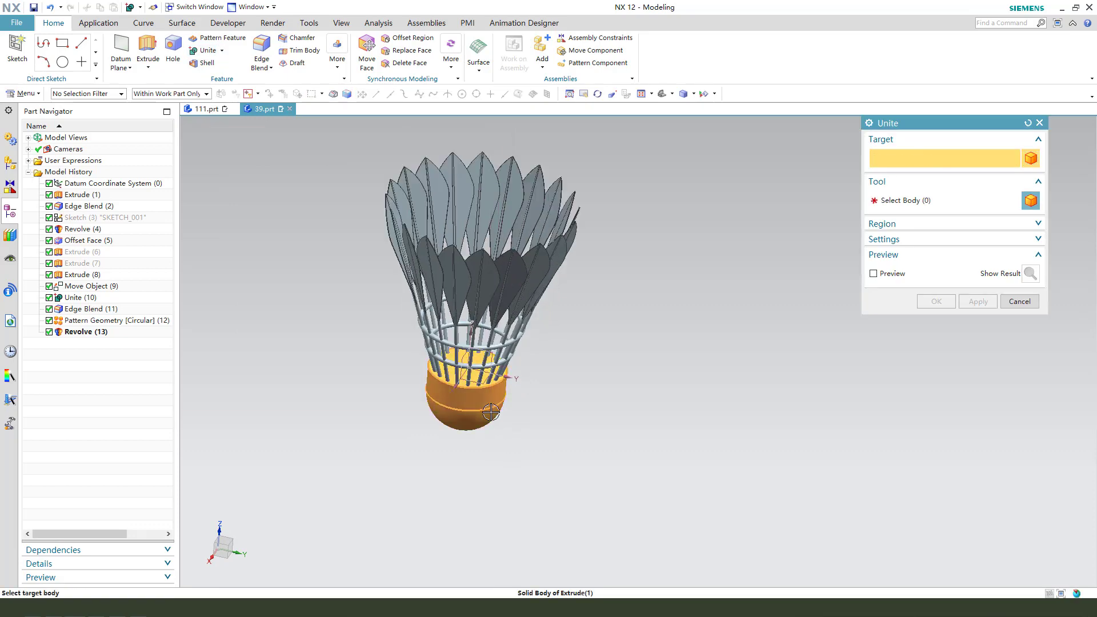
Unite the cork with all feather and ring bodies into one solid.
click(491, 413)
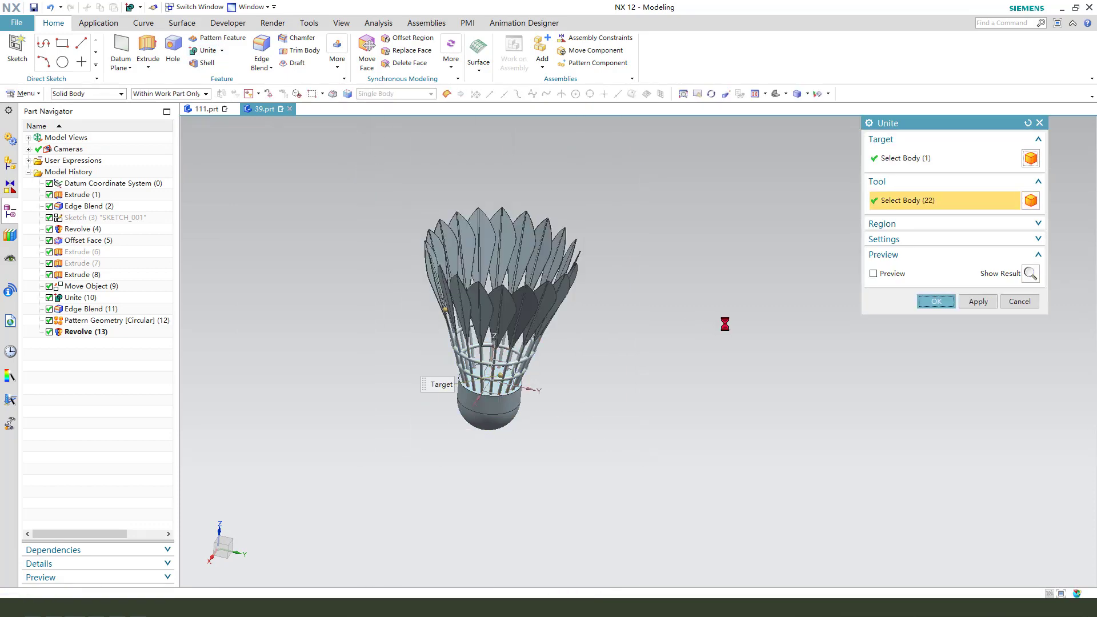
click(936, 301)
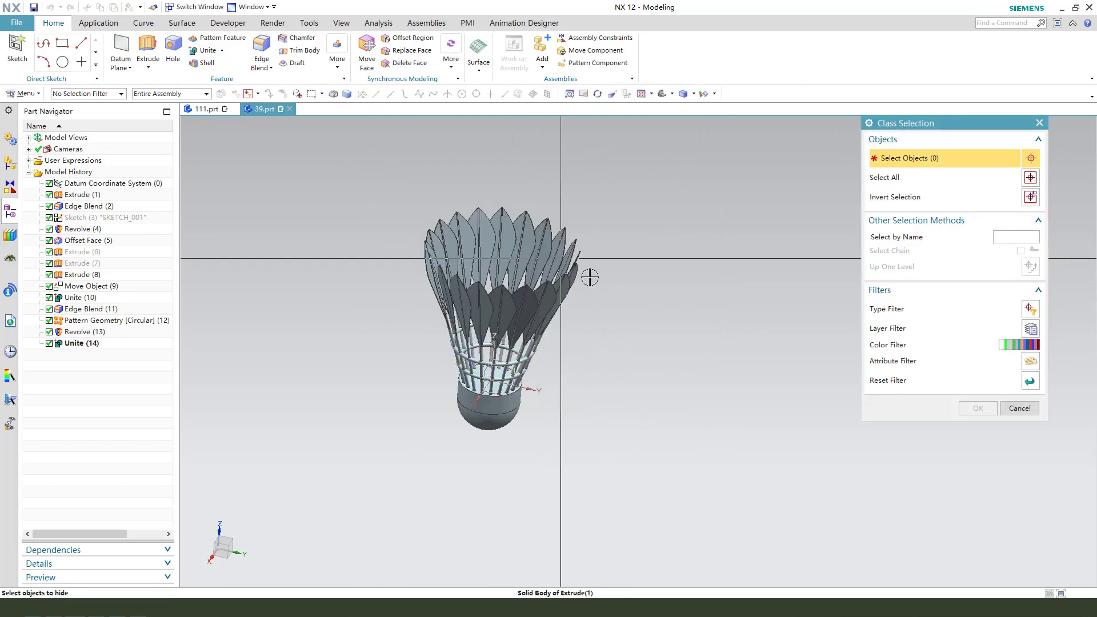
Recolour the whole shuttlecock yellow via Edit Object Display.
click(1019, 408)
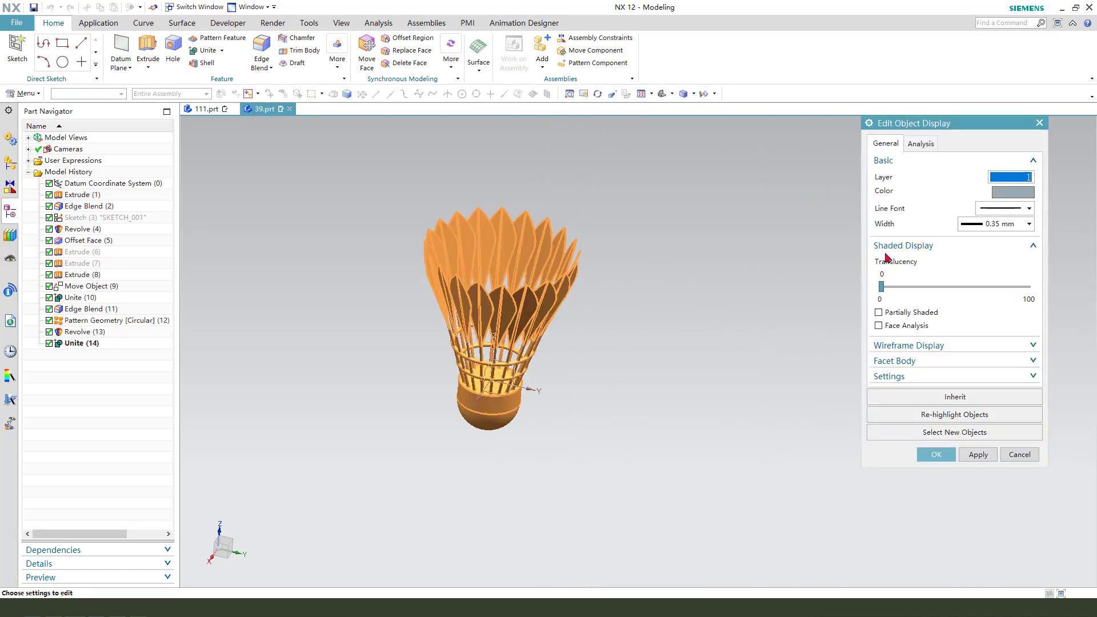
click(1010, 192)
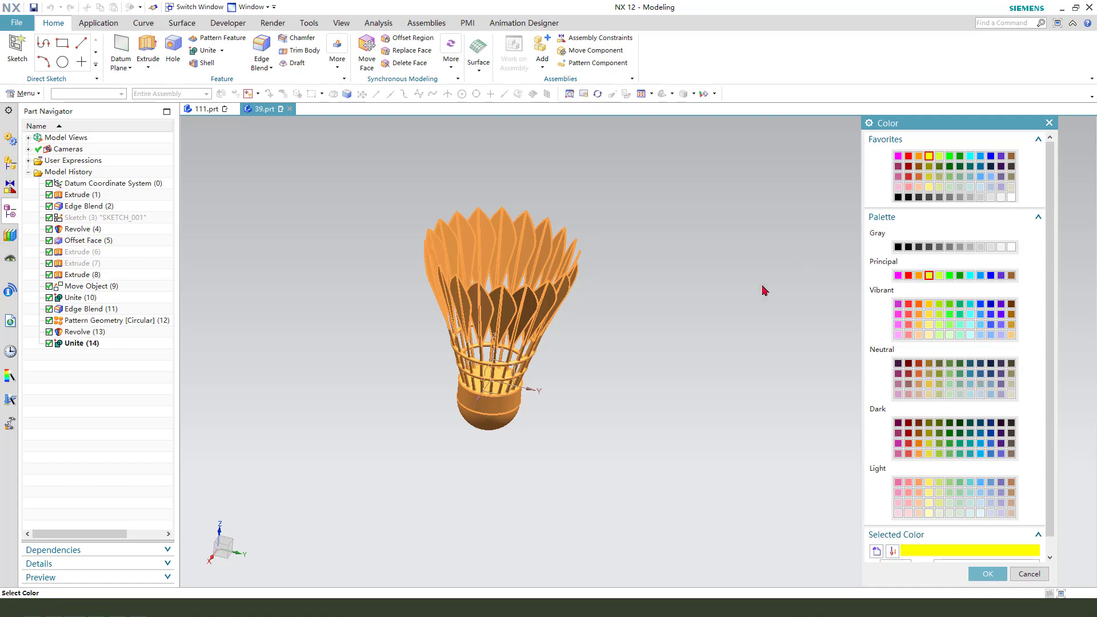
click(986, 573)
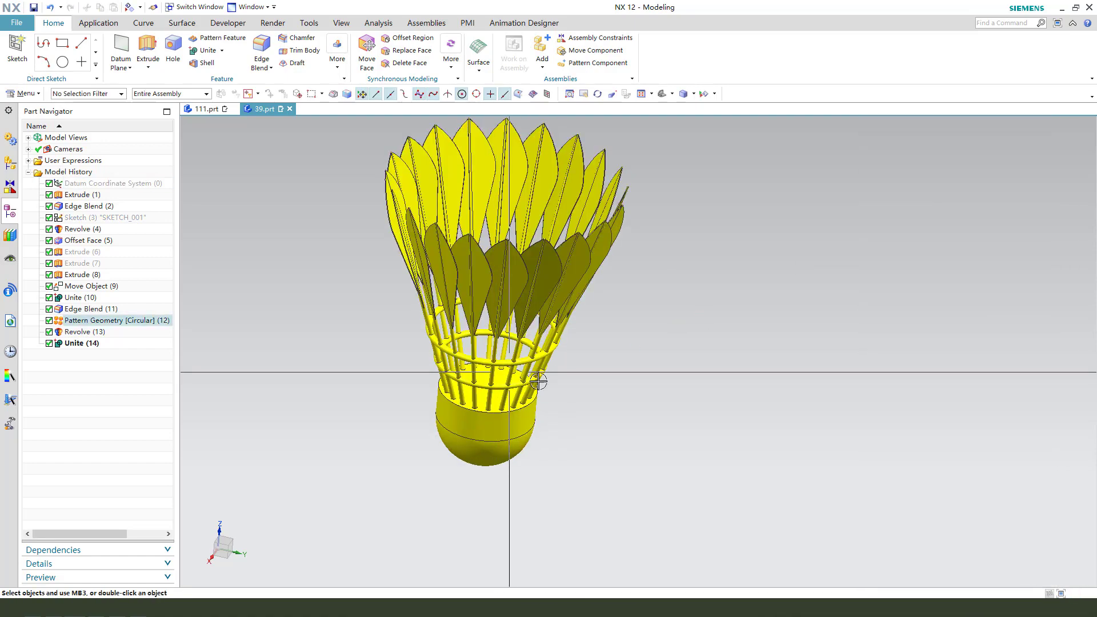